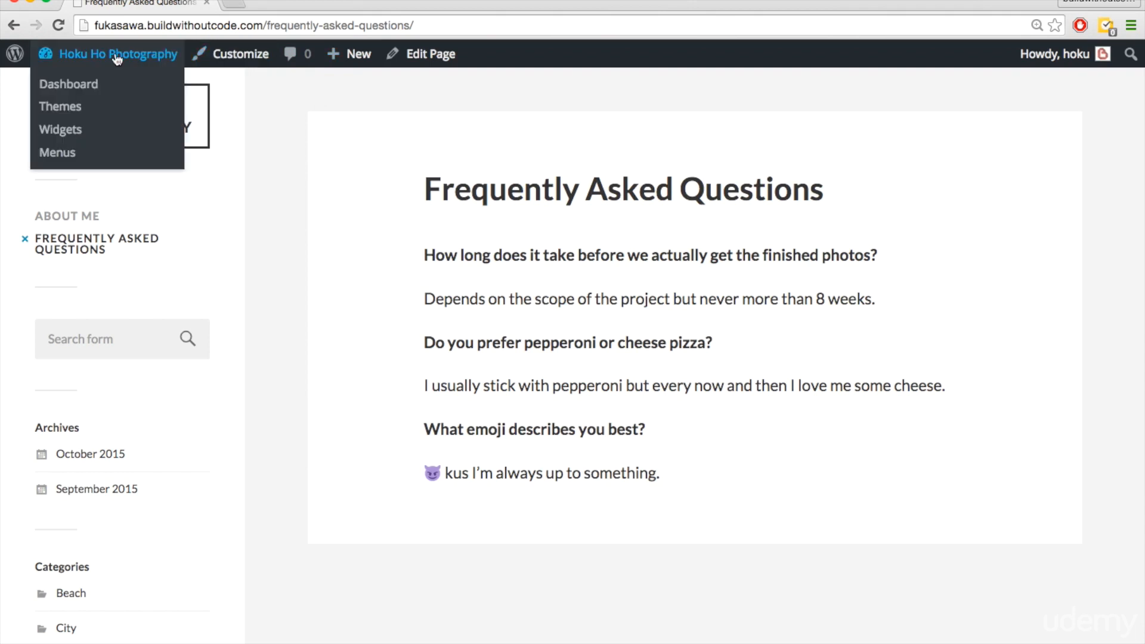
Go from the Frequently Asked Questions page to the site's admin dashboard.
left_click(69, 84)
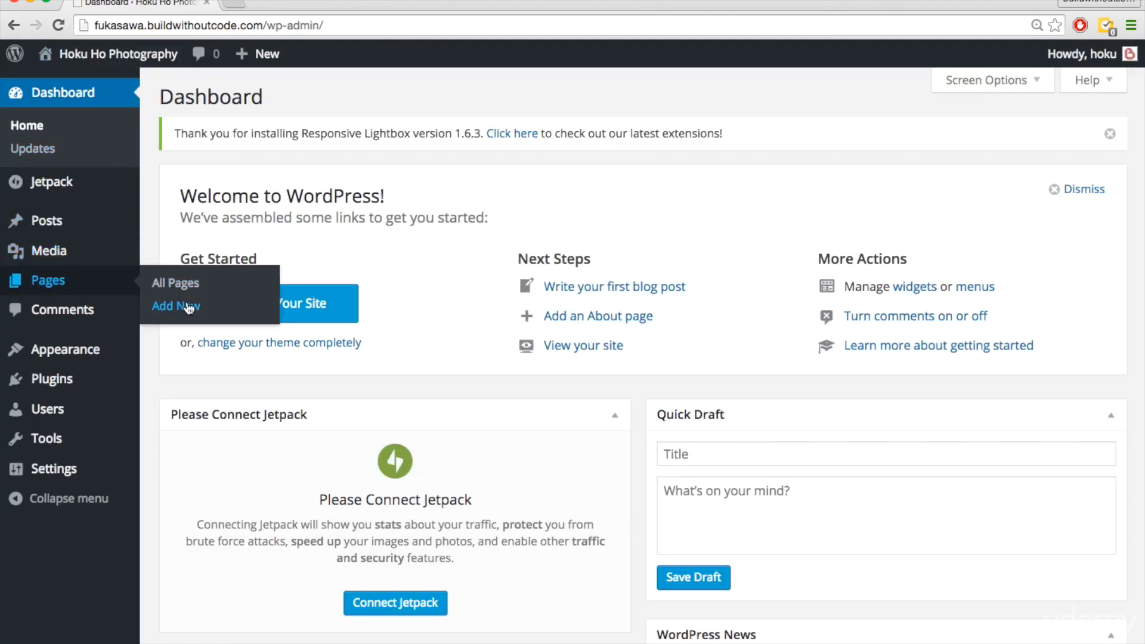
Create a new draft page titled 'Get in Touch' with a phone line and an email line.
left_click(176, 307)
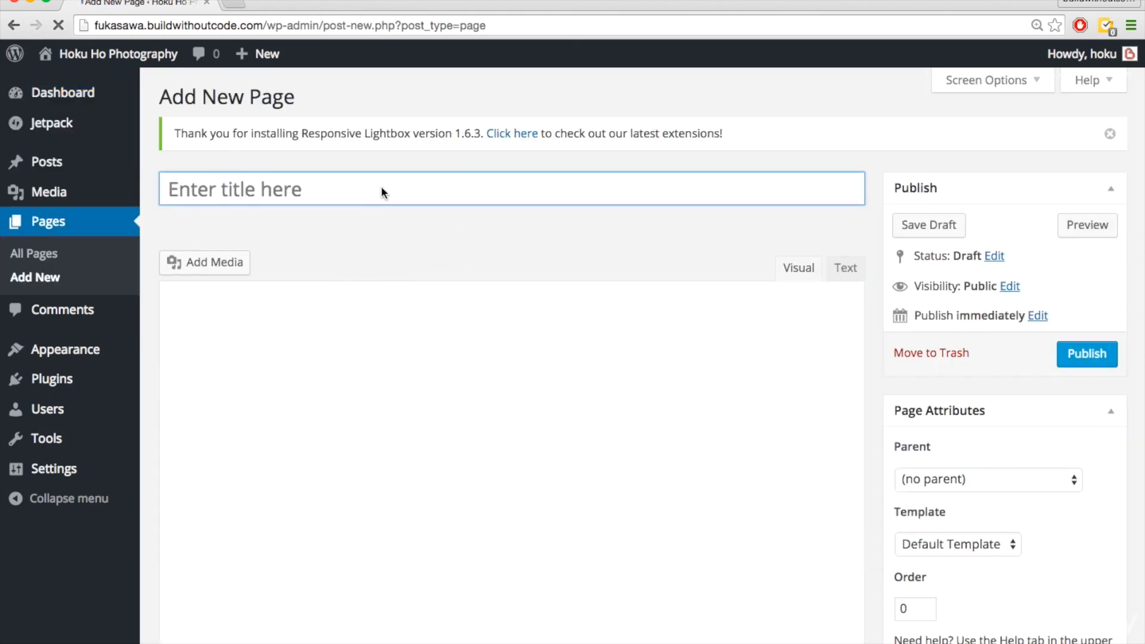
type("Get in T")
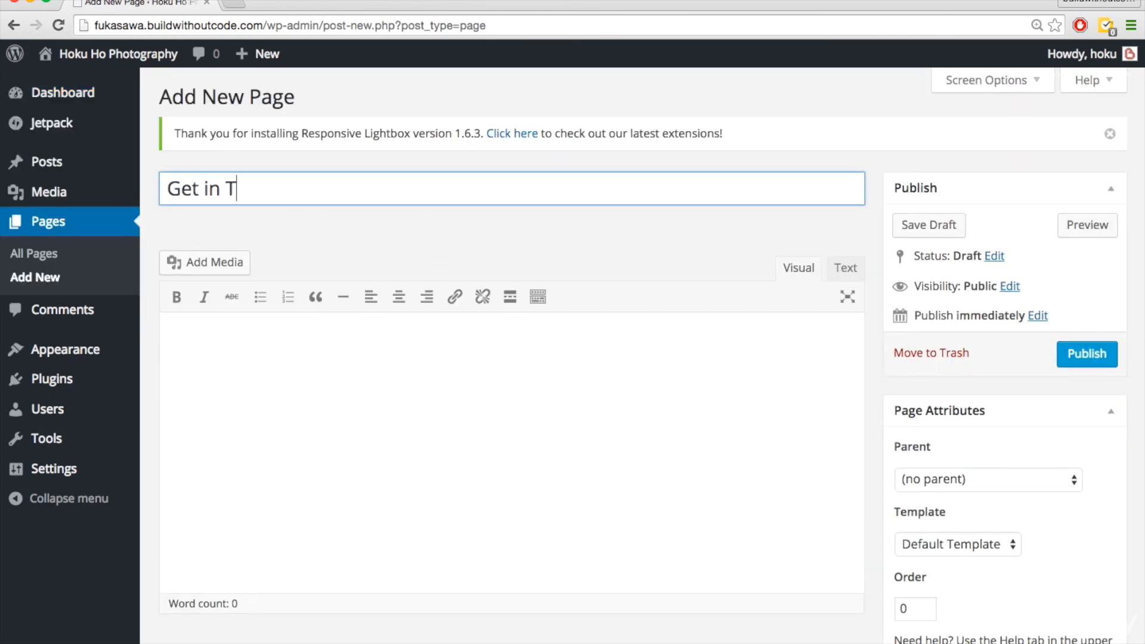
type("ouch")
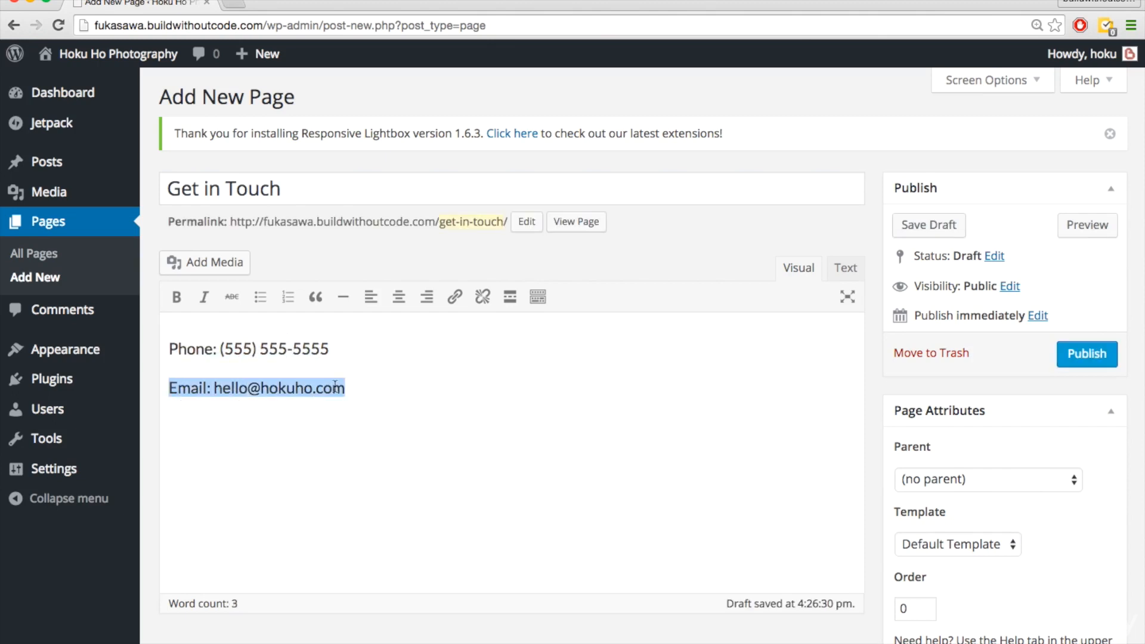
left_click(374, 387)
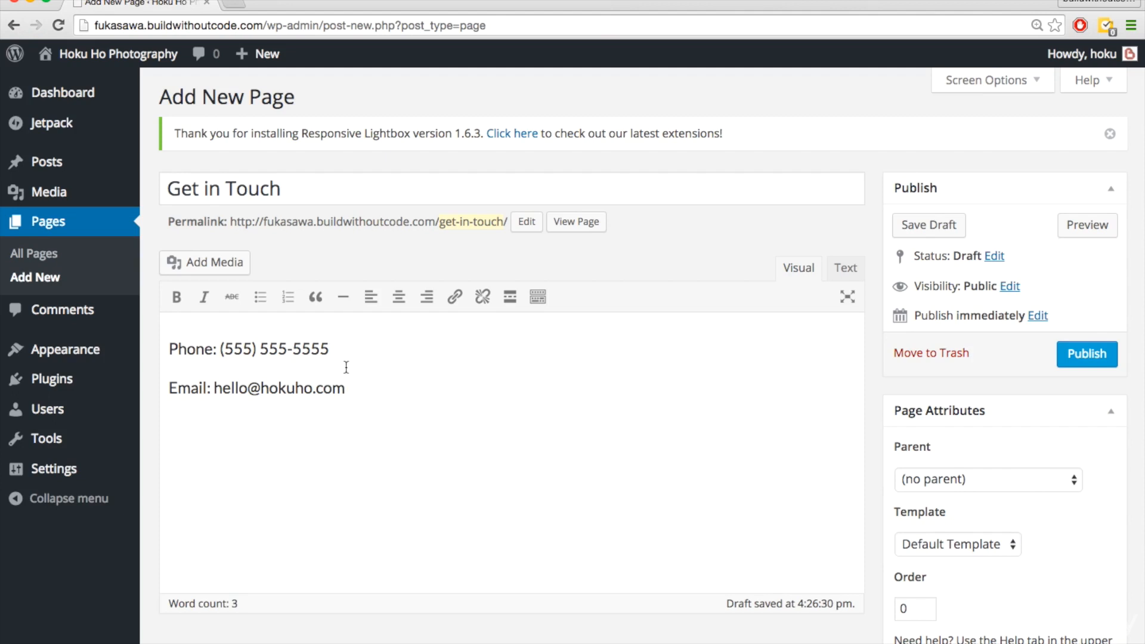
left_click_drag(168, 348, 346, 388)
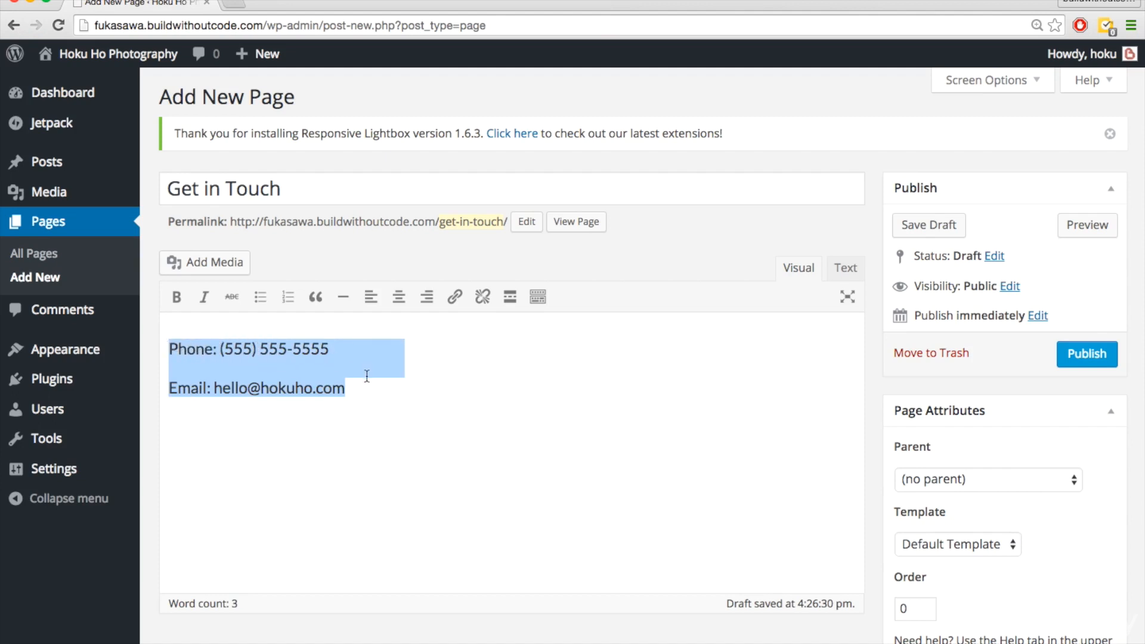
left_click(492, 333)
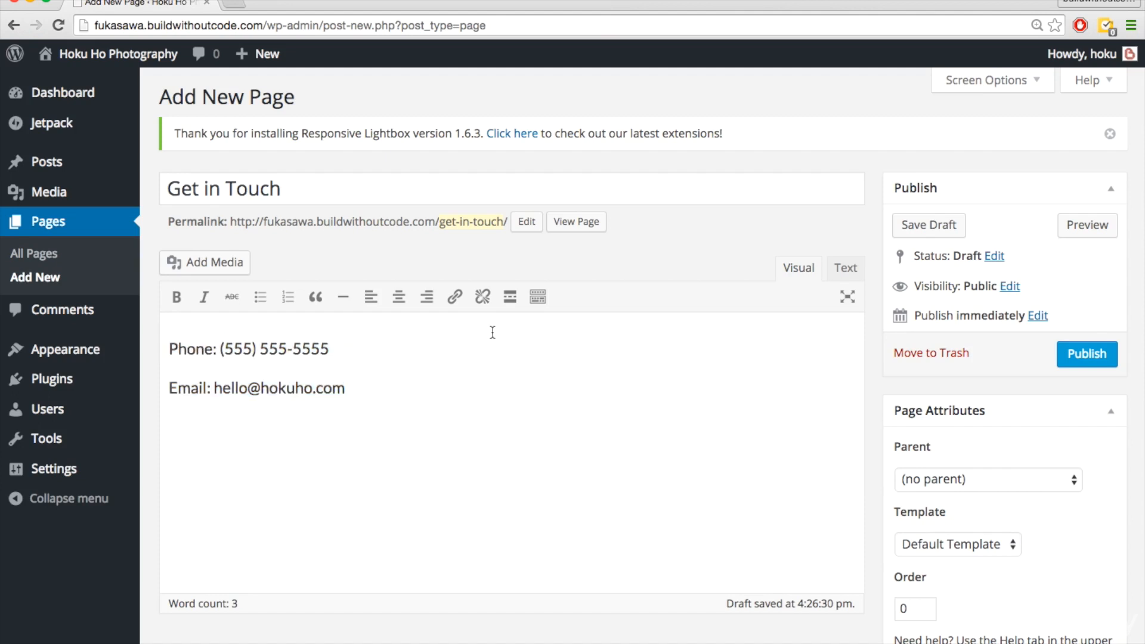
mouse_move(497, 330)
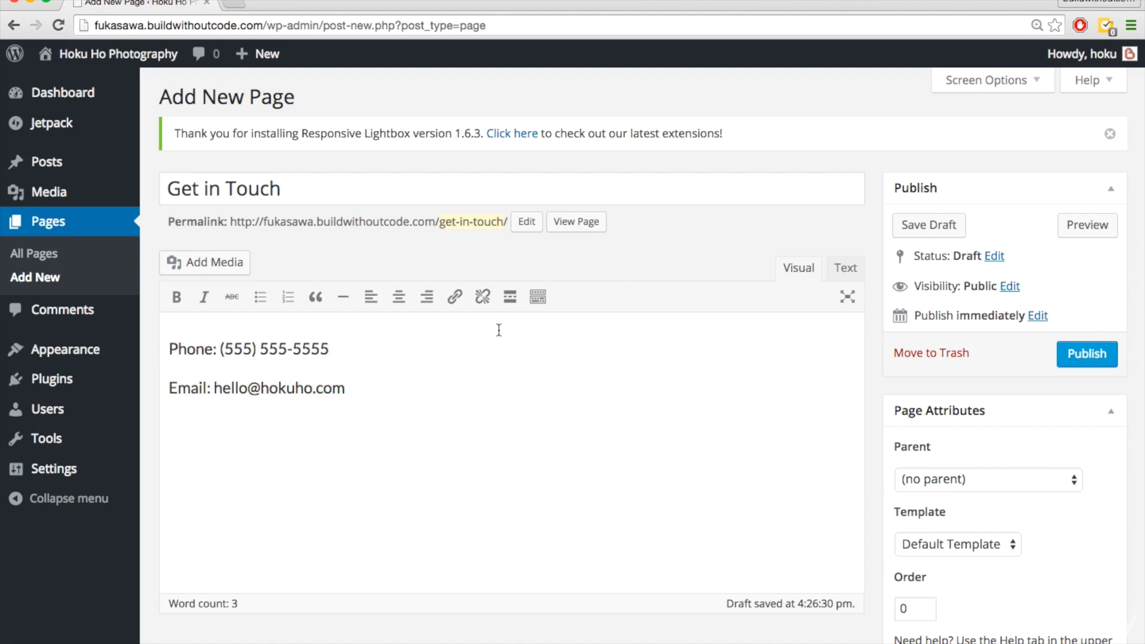
mouse_move(538, 297)
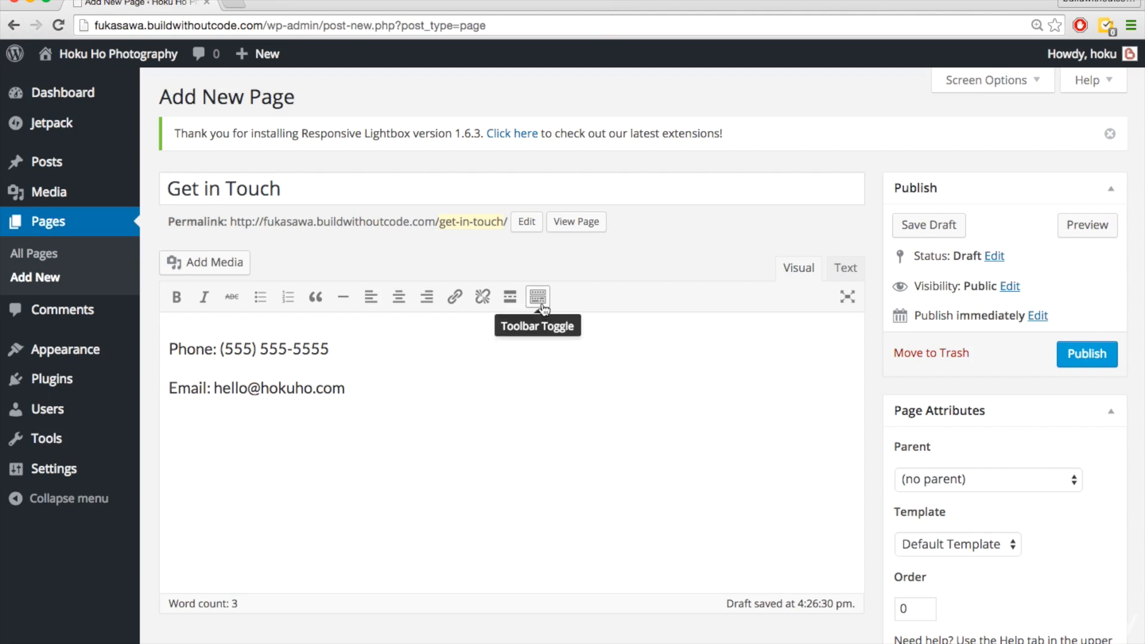
Style the phone and email lines as Heading 5 and preview the draft page.
left_click(538, 297)
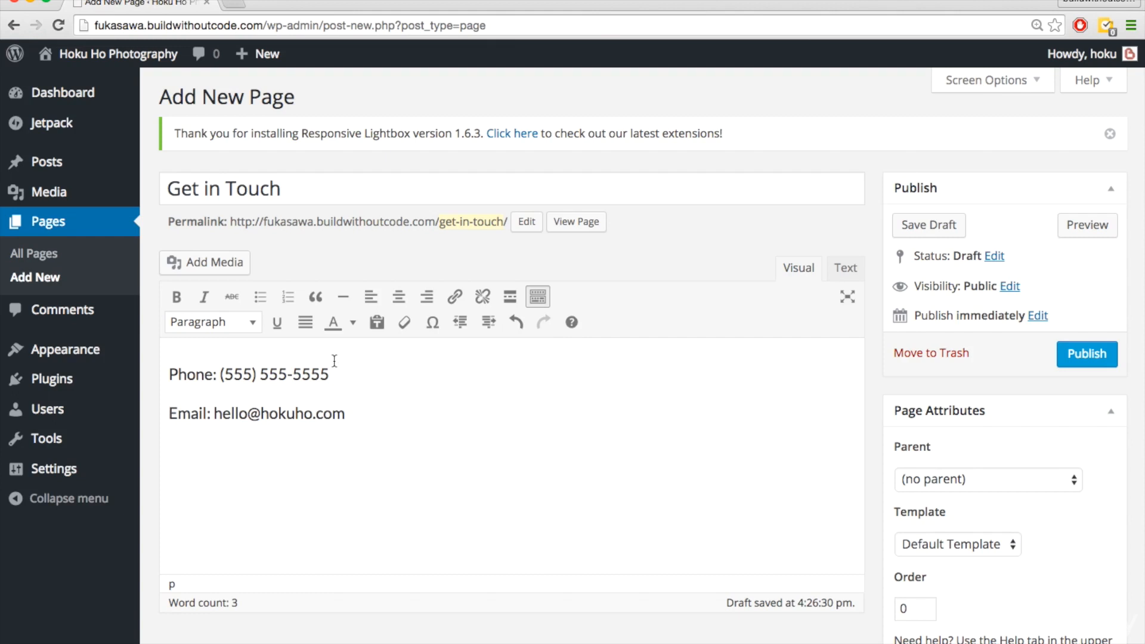
left_click_drag(168, 374, 345, 414)
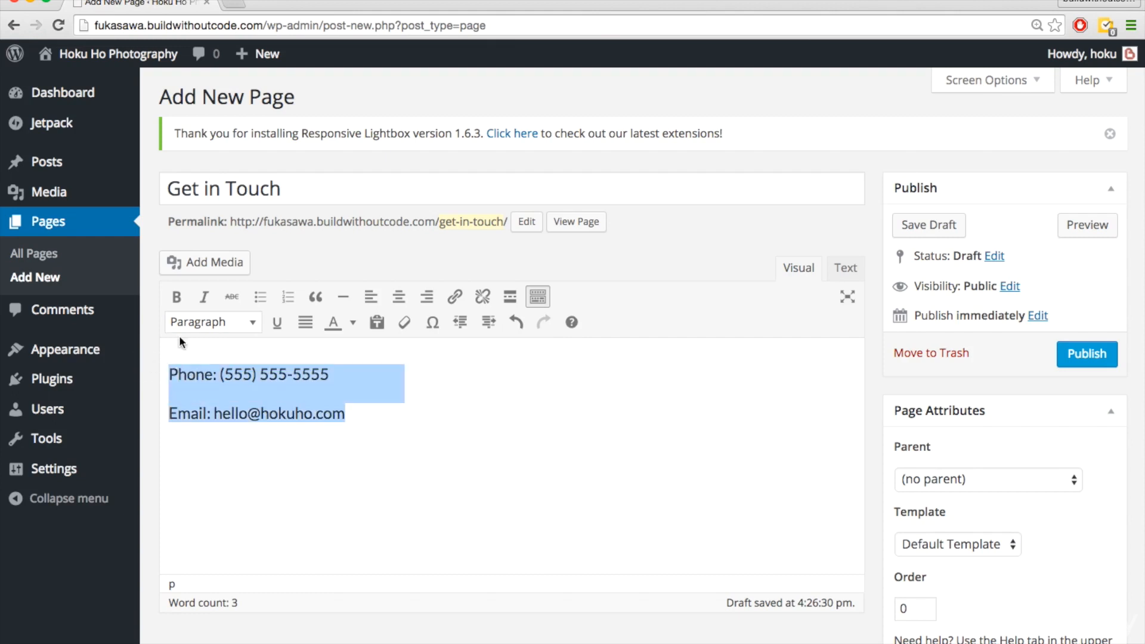
left_click(212, 322)
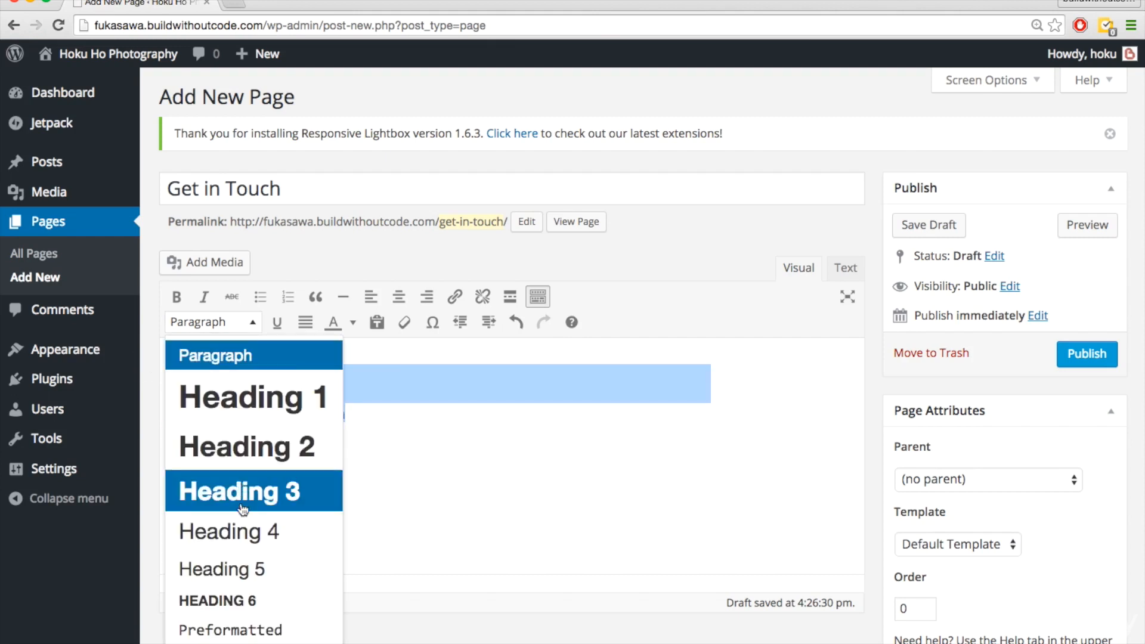
left_click(222, 569)
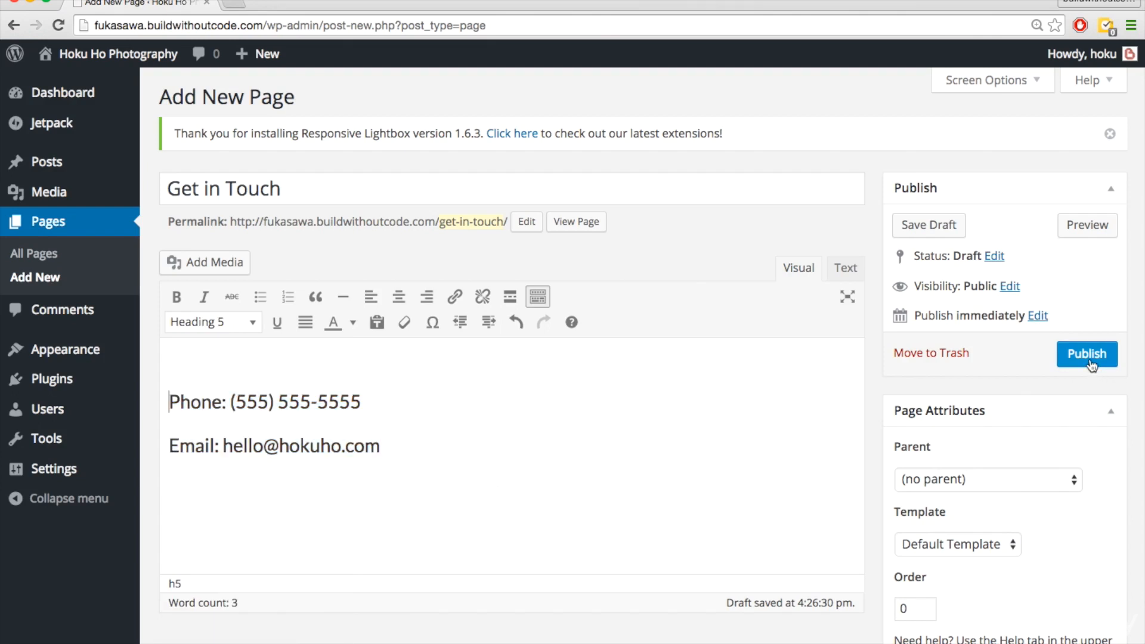
left_click(1088, 225)
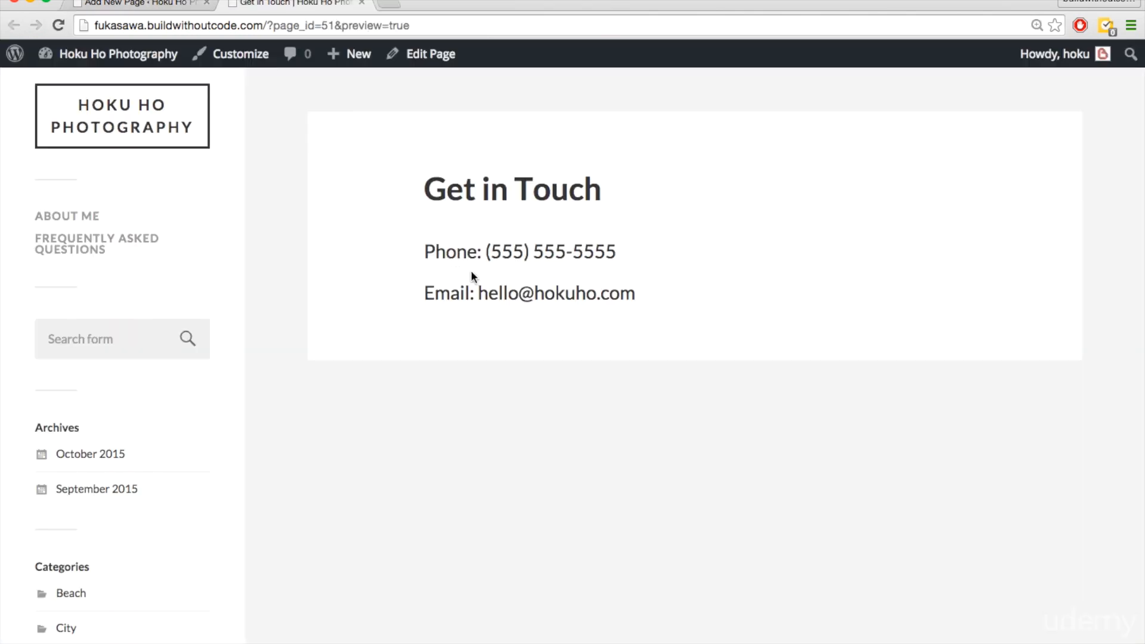
Review the Get in Touch preview and close its browser tab to return to the editor.
triple_click(519, 252)
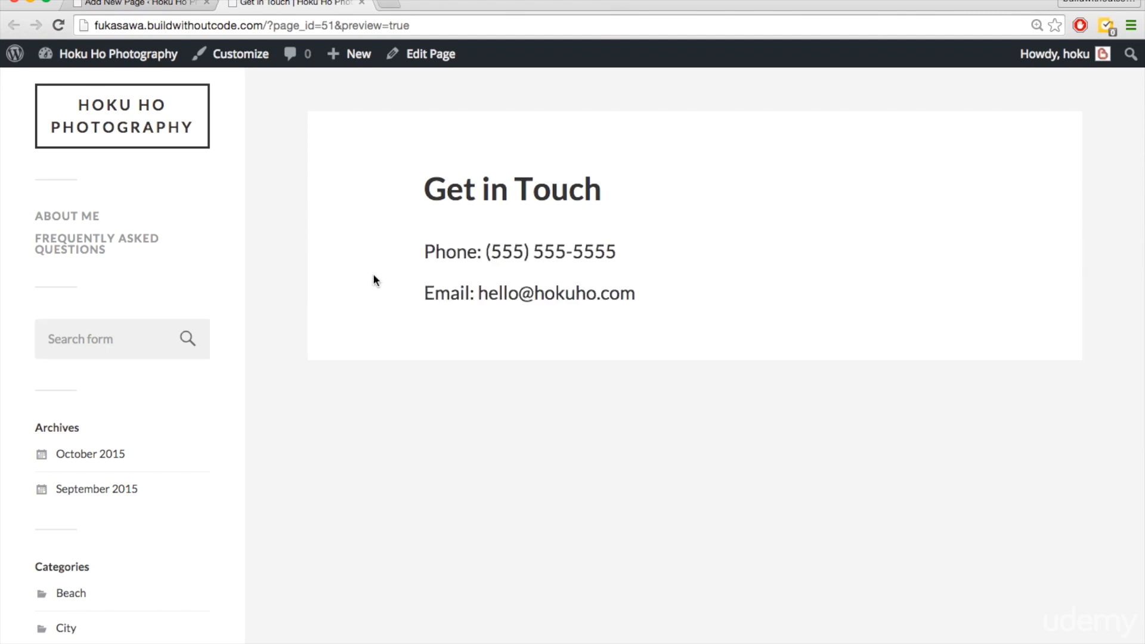
mouse_move(344, 329)
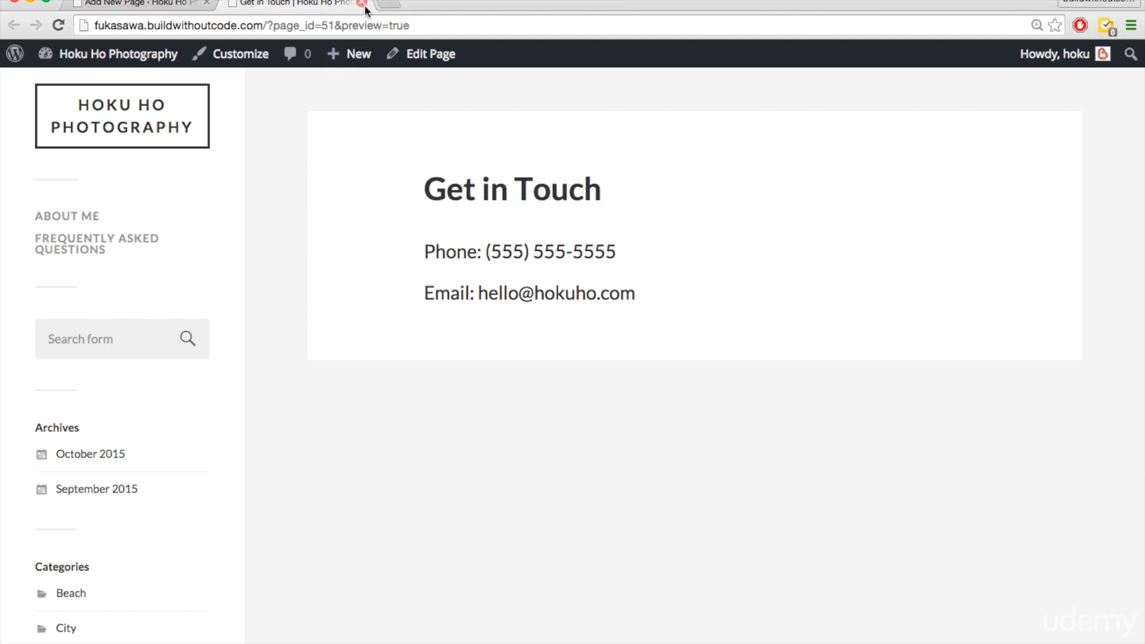
left_click(361, 5)
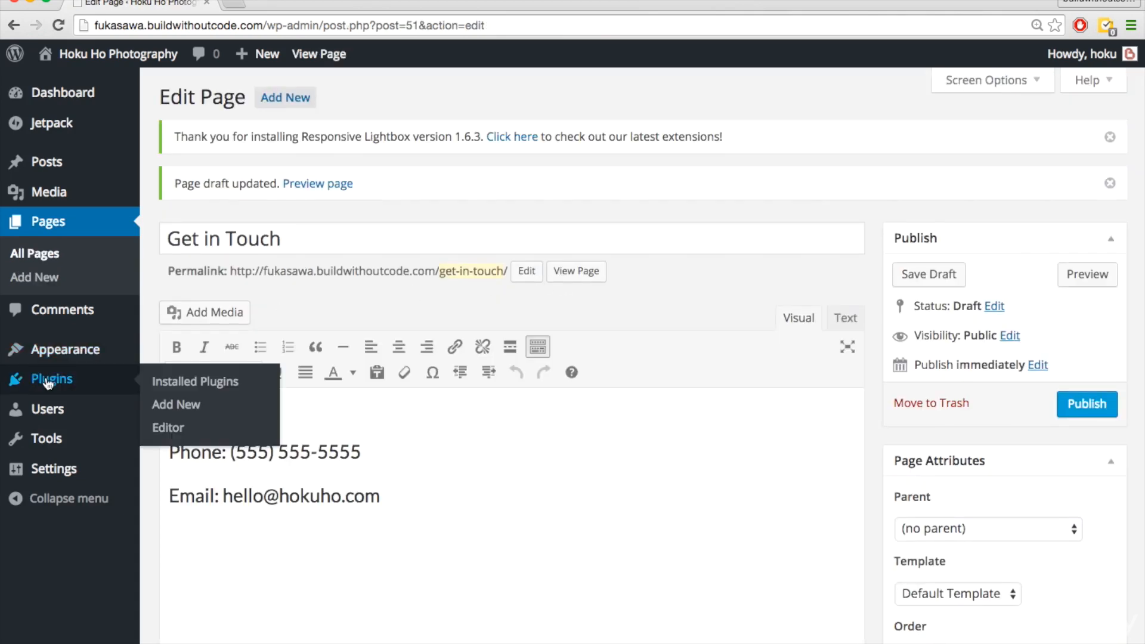
Go to the Add Plugins screen listing featured plugins.
left_click(177, 404)
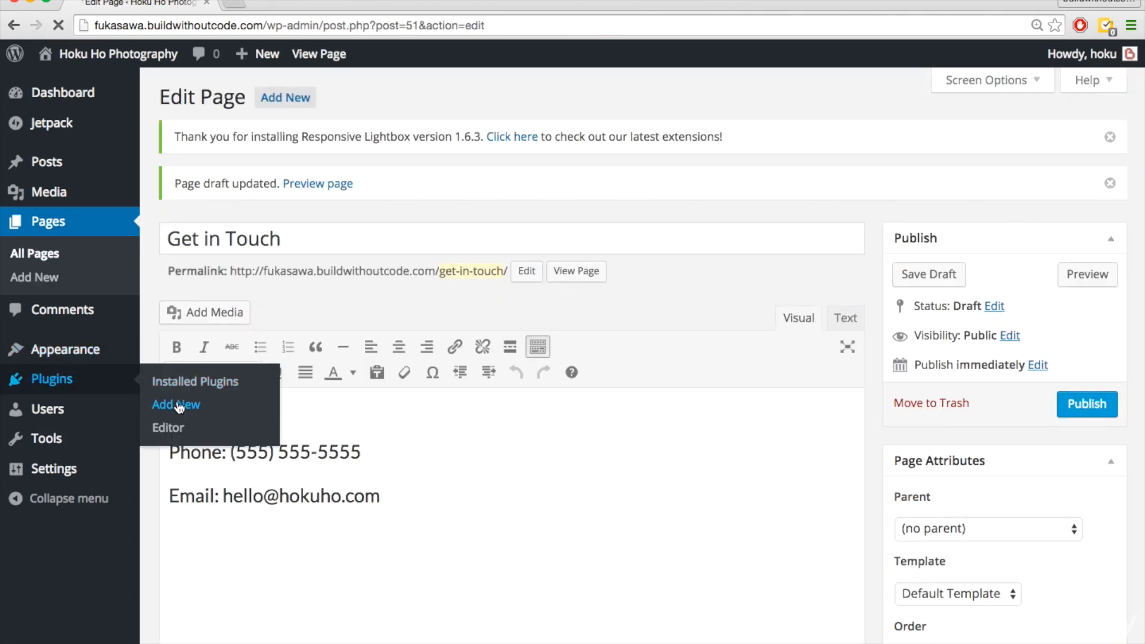
left_click(175, 404)
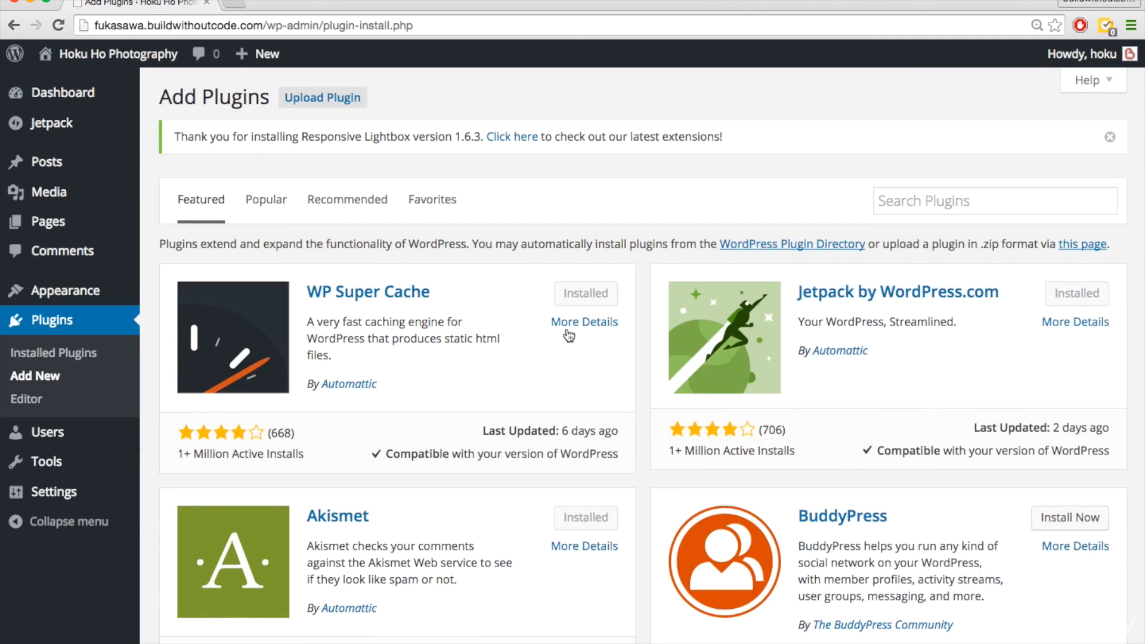
mouse_move(912, 190)
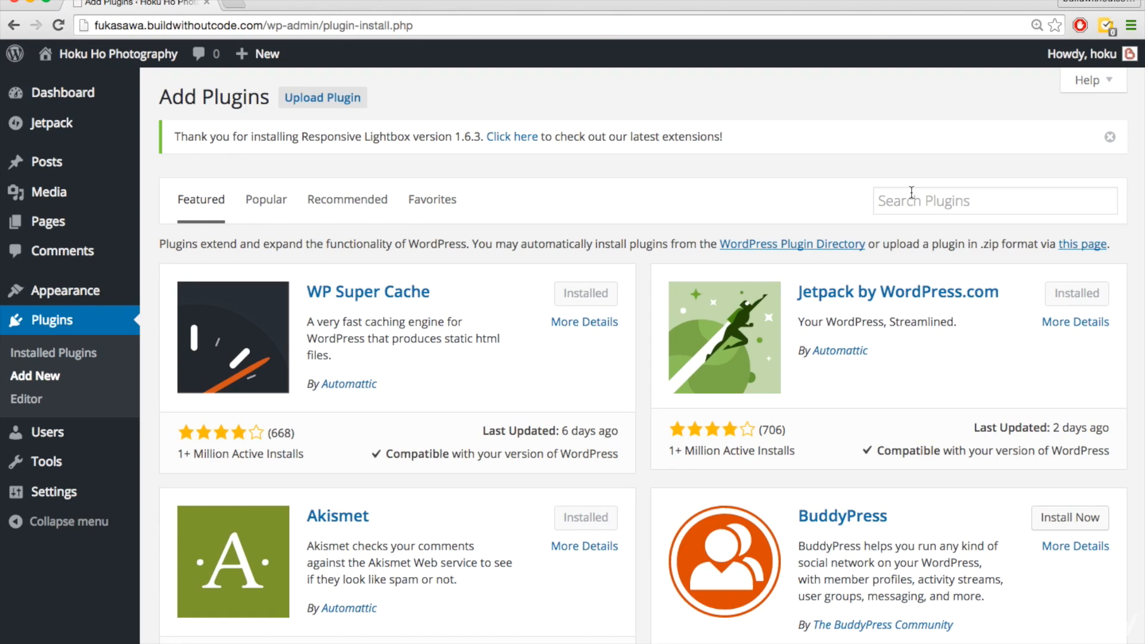
Search for 'very simple contact form' and install the Very Simple Contact Form 3.8 plugin.
left_click(993, 200)
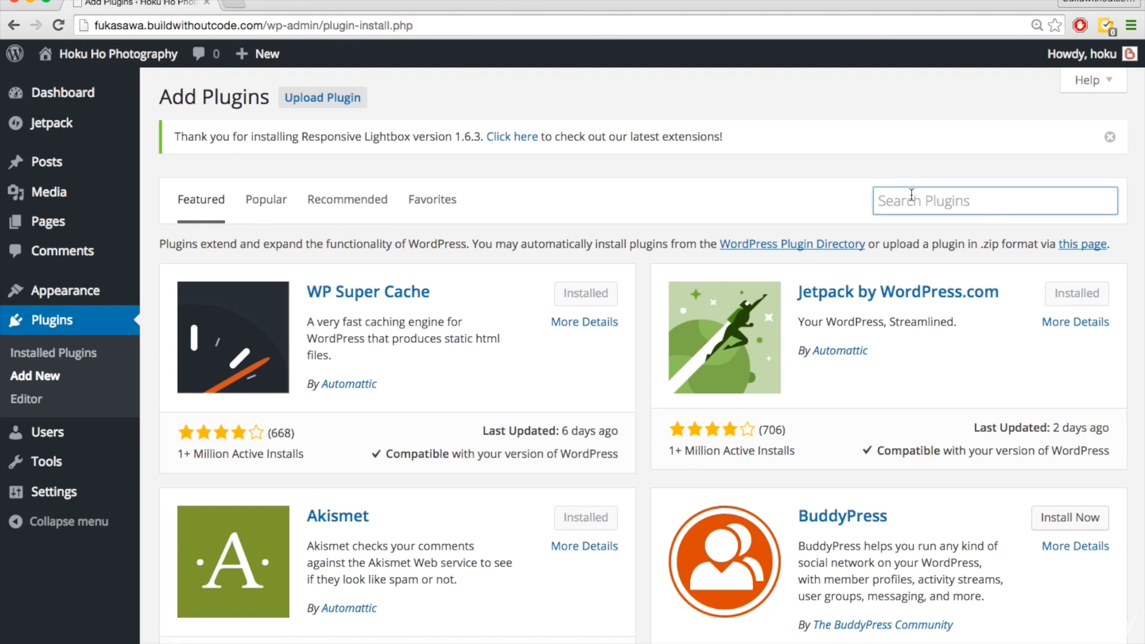
type("very simple")
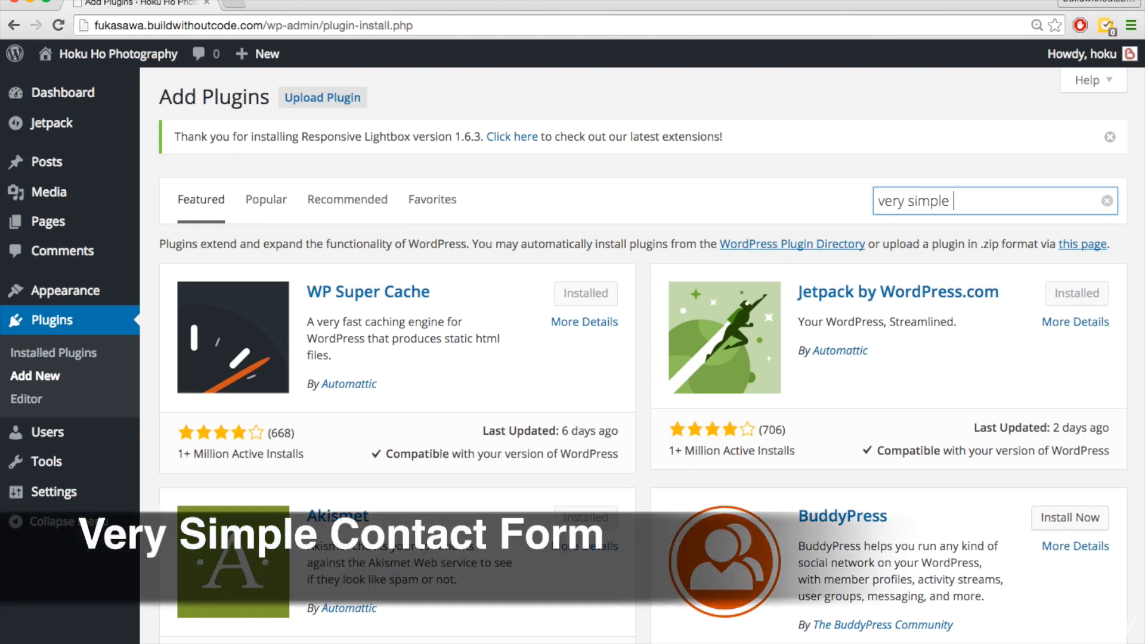
type("contact form")
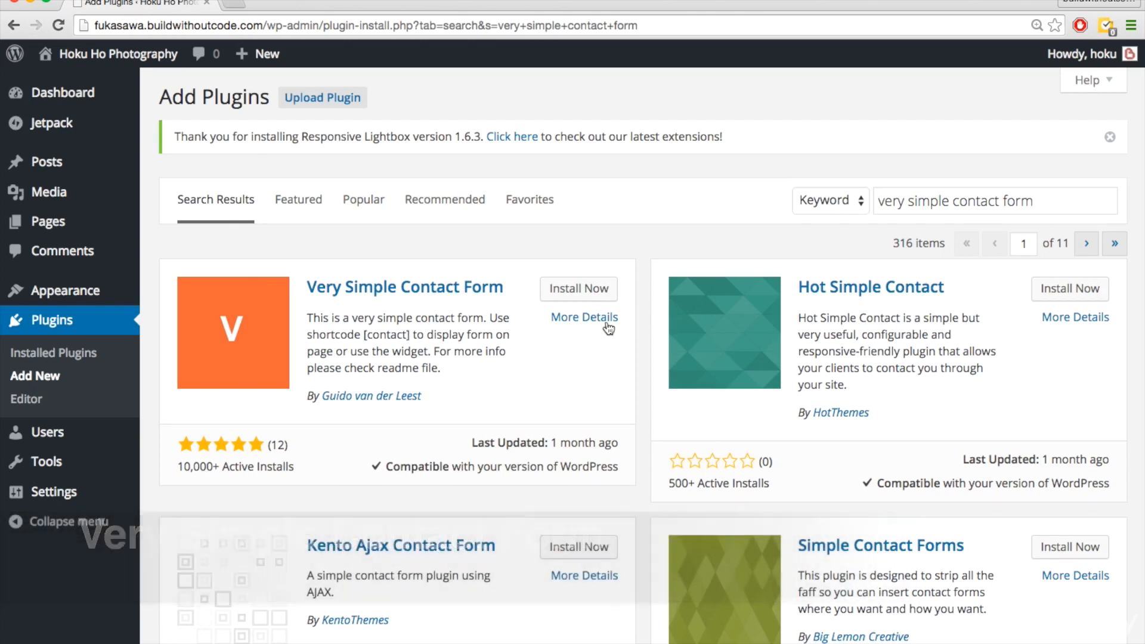
left_click(578, 288)
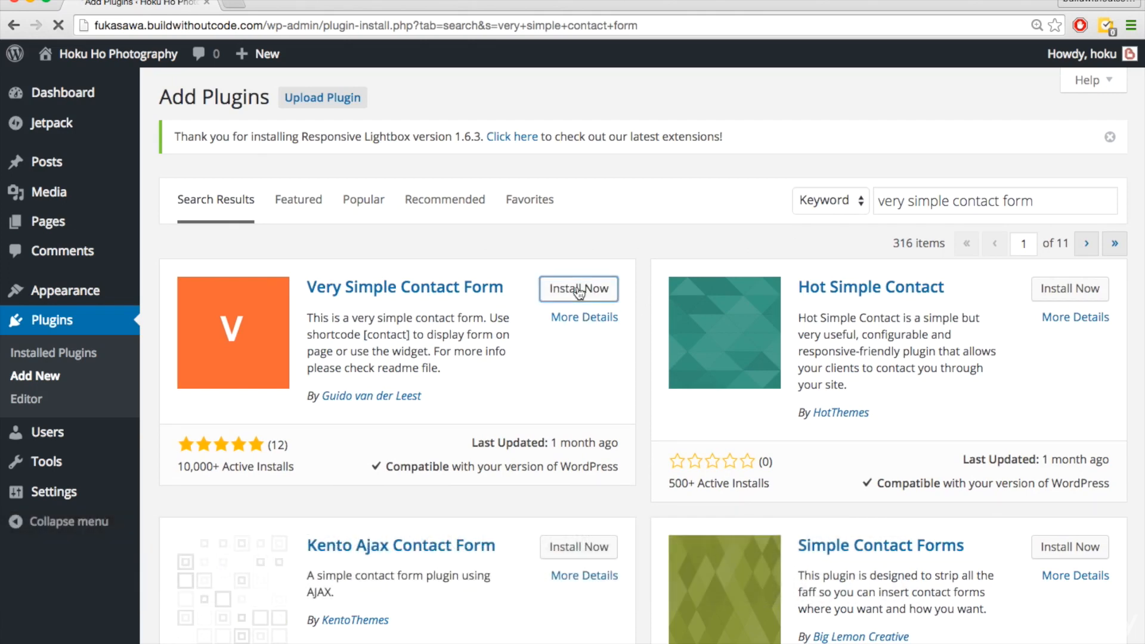
left_click(578, 289)
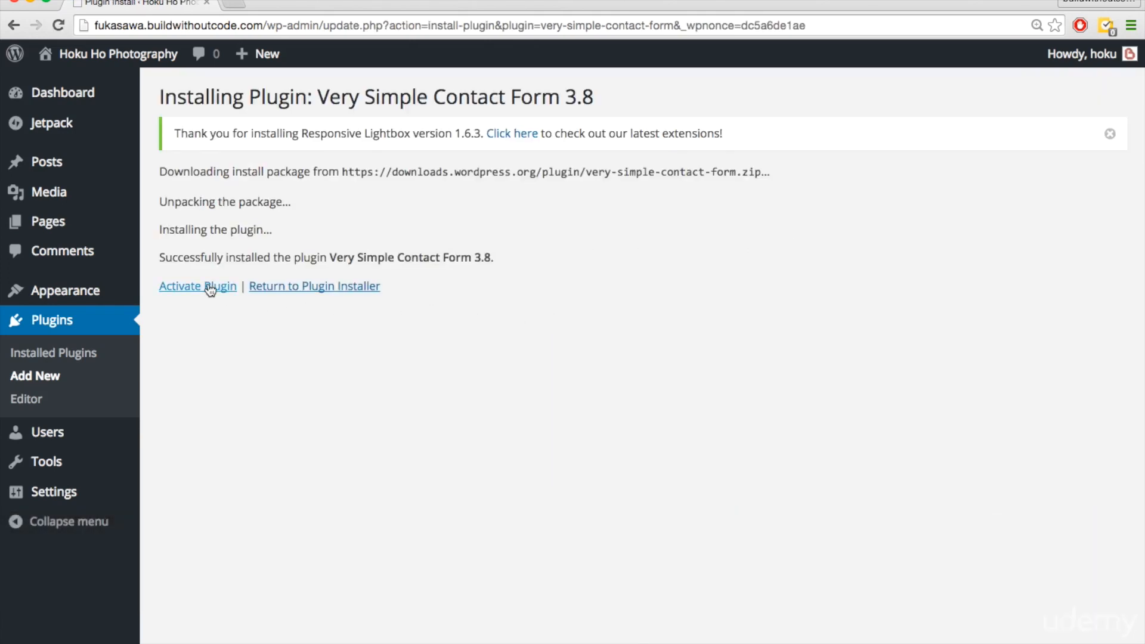
Activate Very Simple Contact Form, select its [contact] shortcode, then go to the Pages list.
left_click(197, 286)
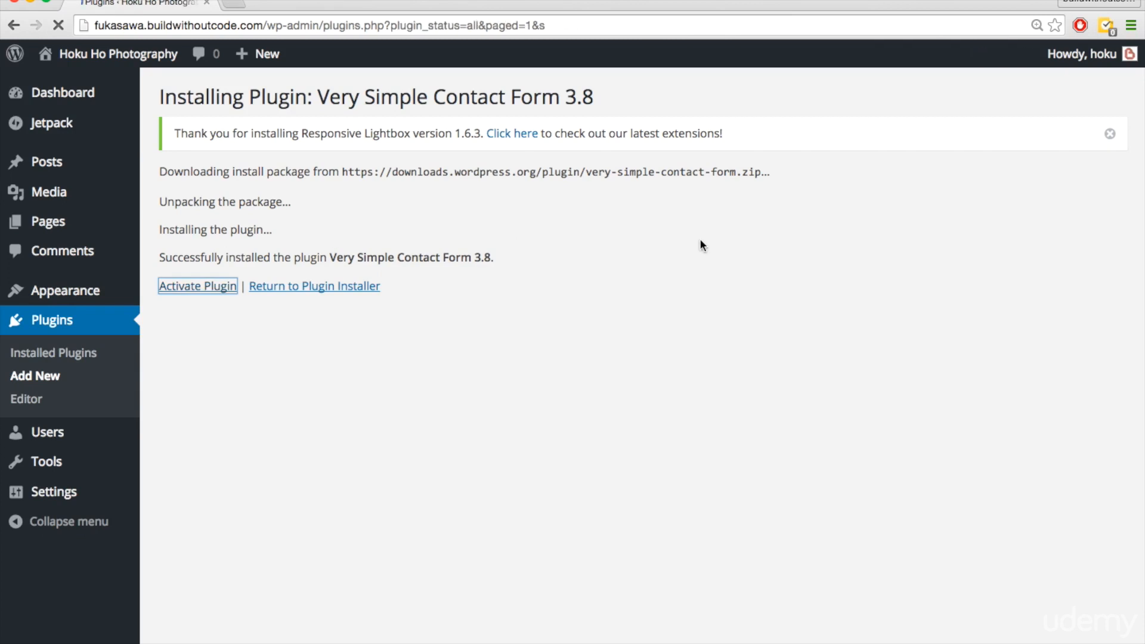
left_click(197, 285)
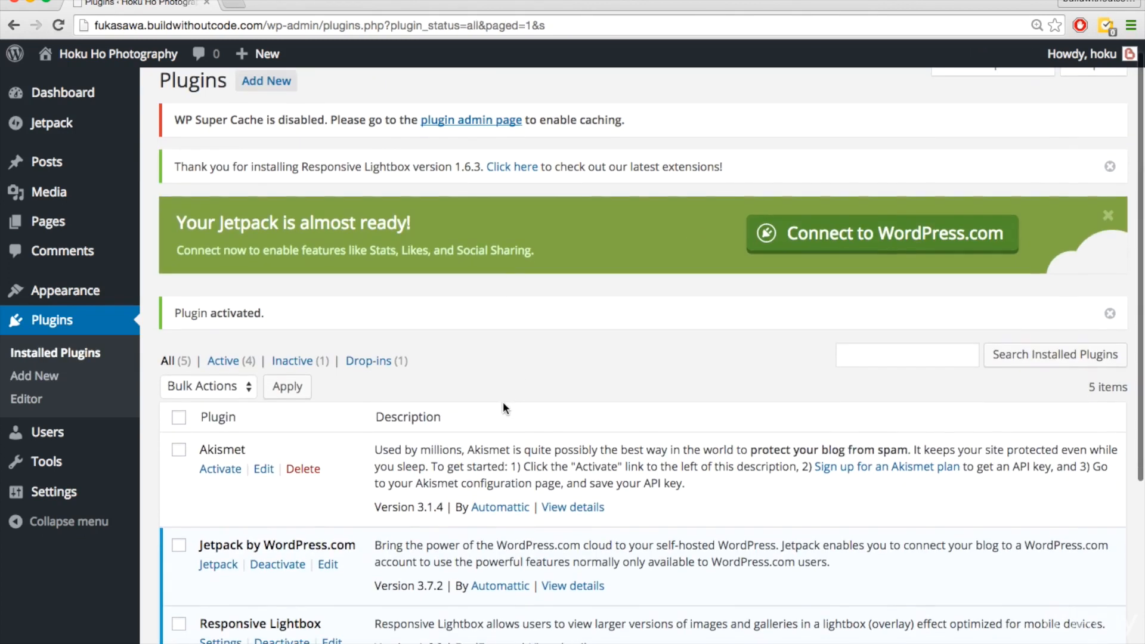
scroll("down", 3)
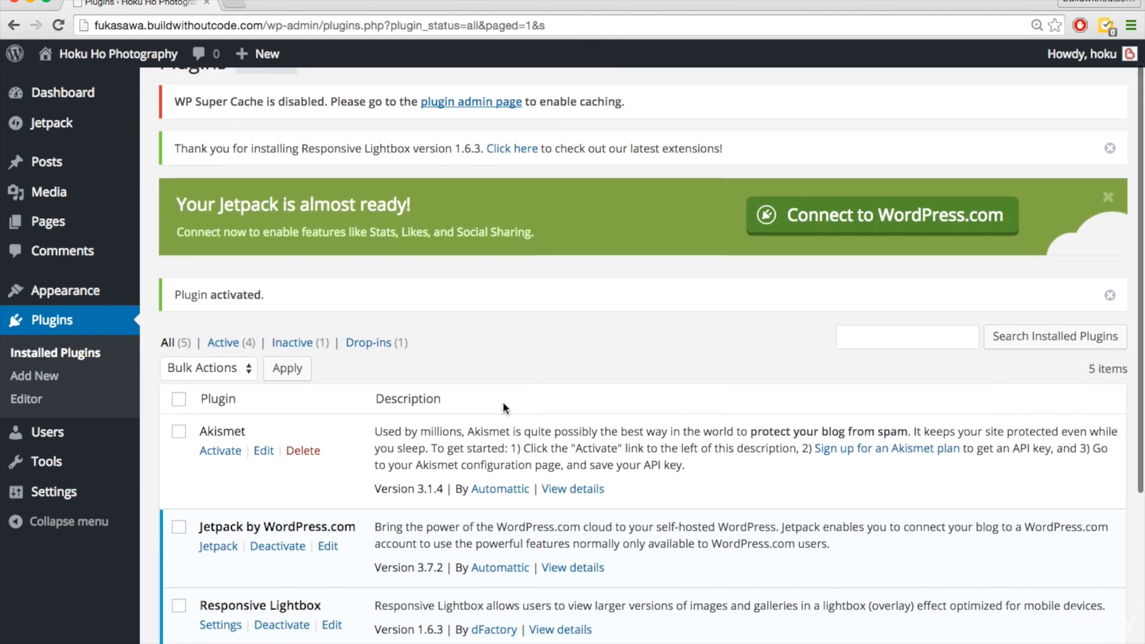
scroll("down", 3)
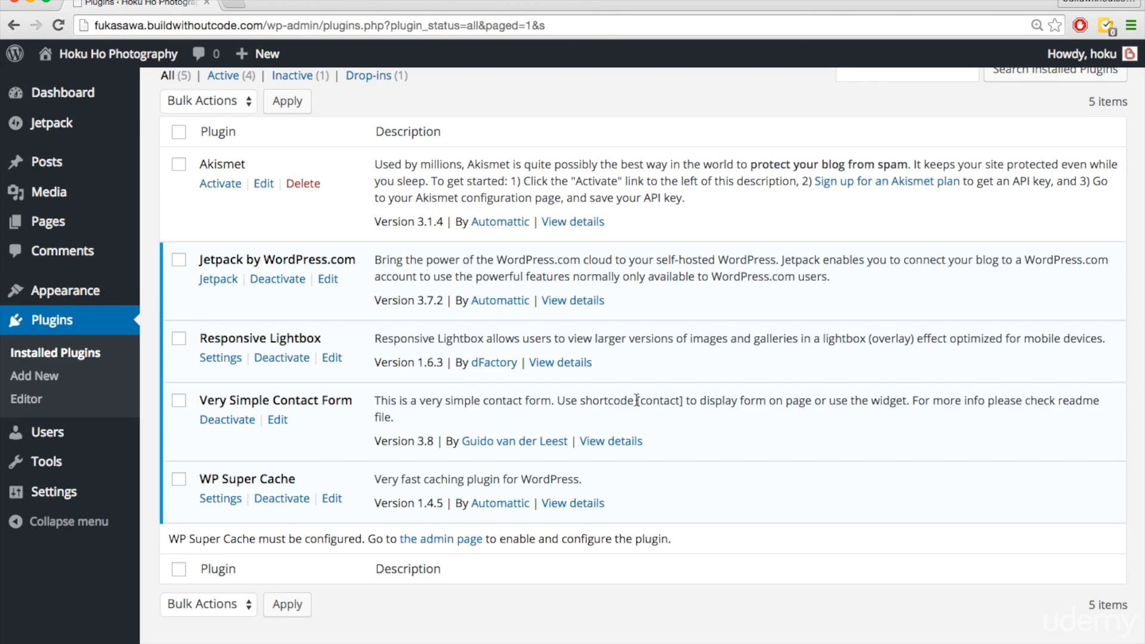
double_click(659, 401)
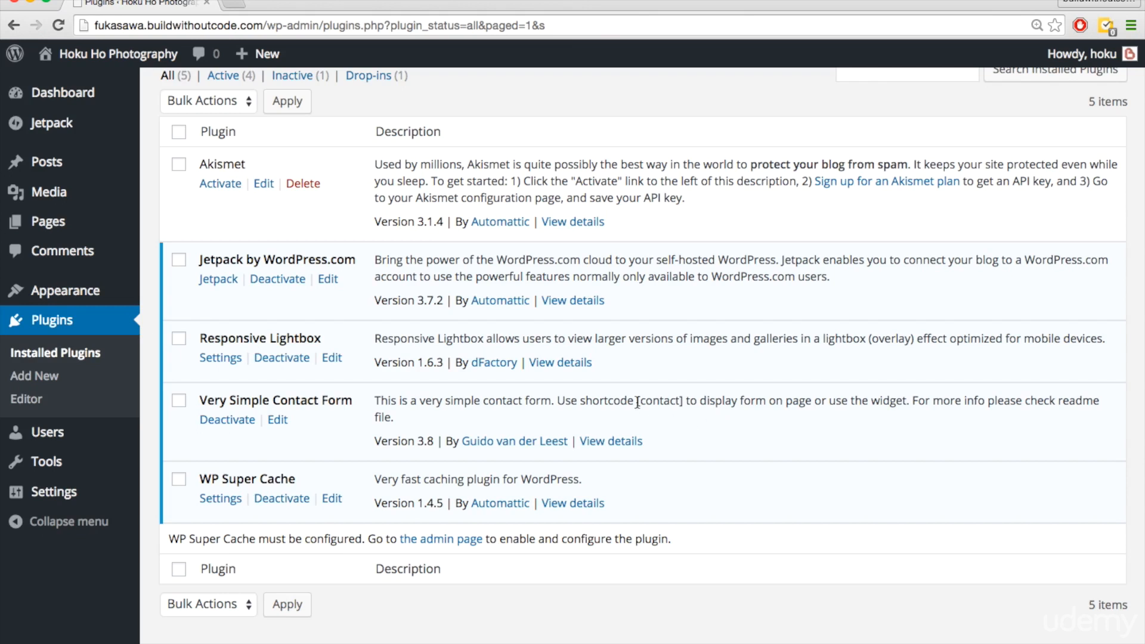
double_click(658, 401)
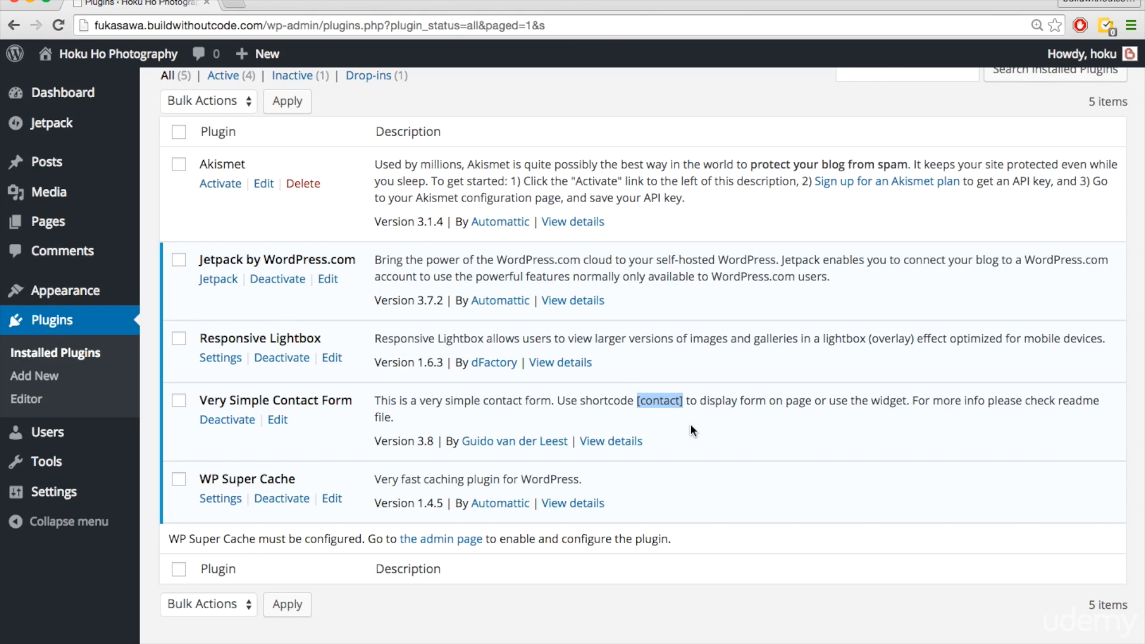
mouse_move(617, 395)
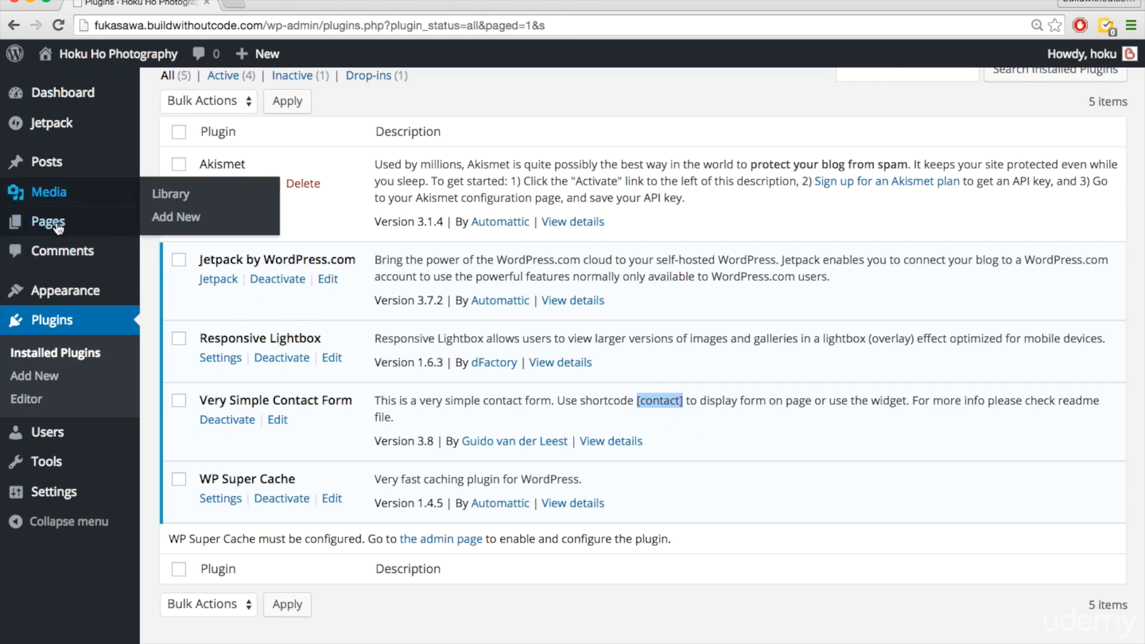
left_click(48, 222)
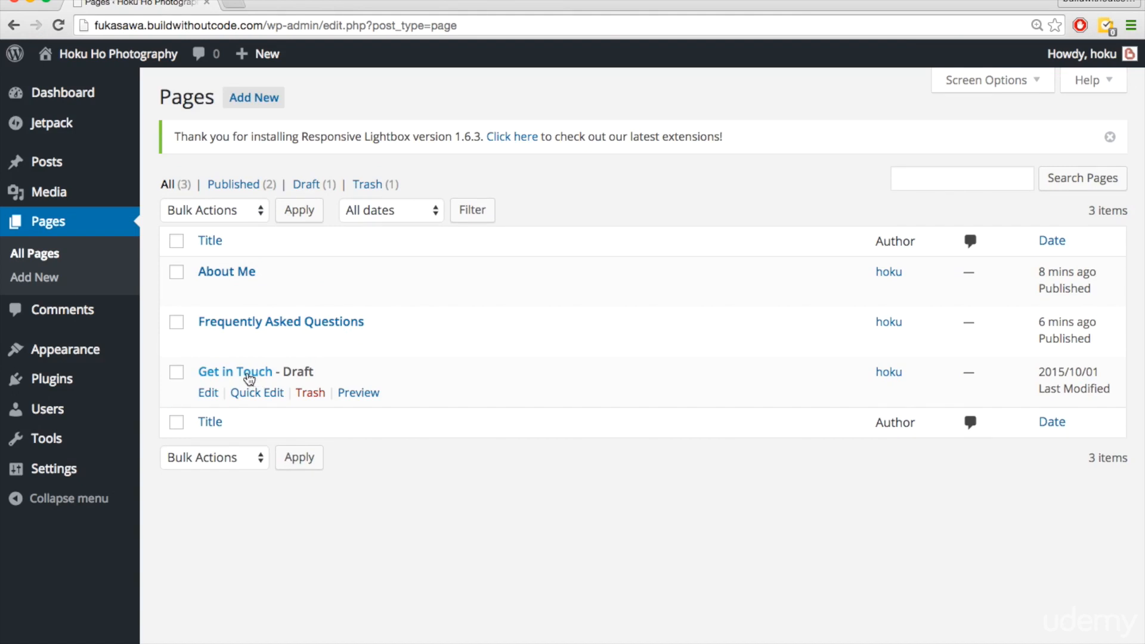
Add [contact] below the email line on Get in Touch, publish it, and view the live page.
left_click(235, 373)
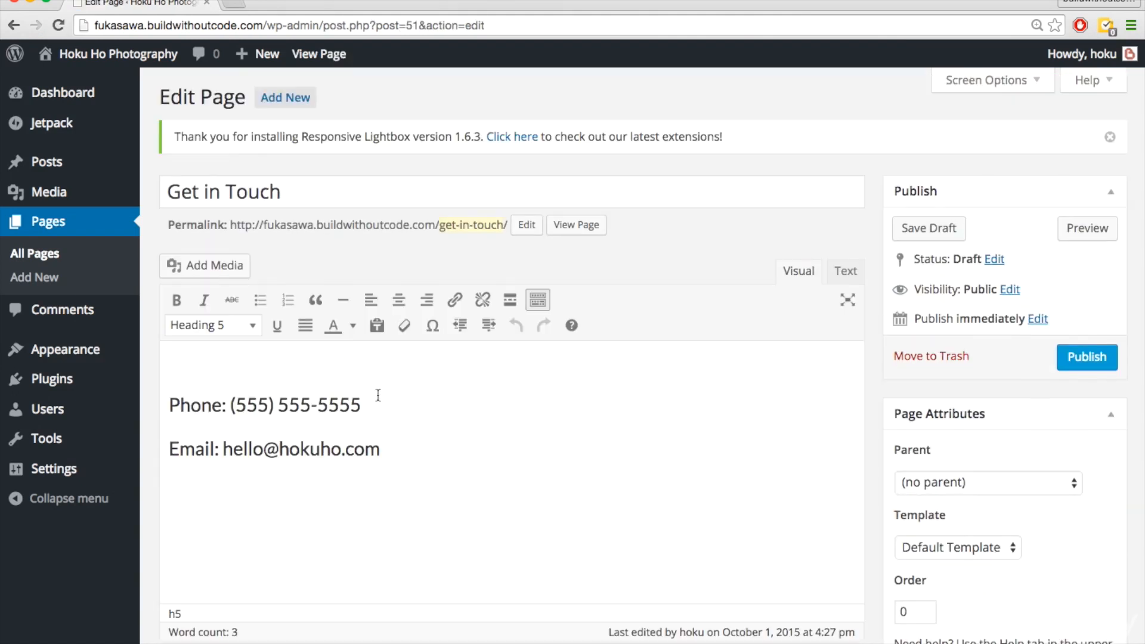
left_click(212, 324)
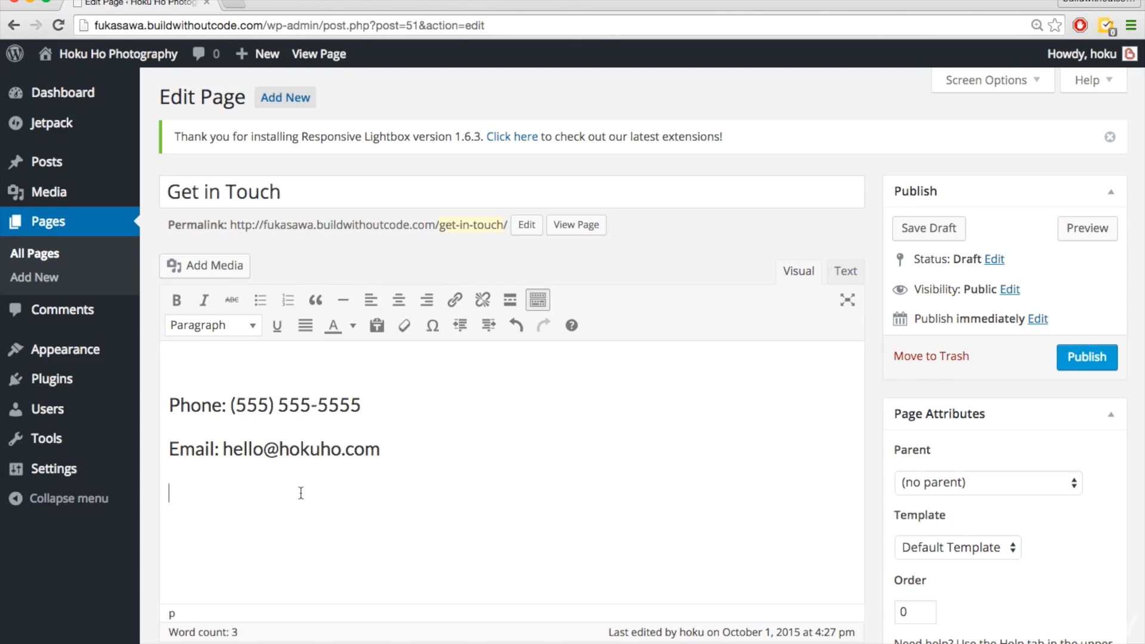
type("[contact]")
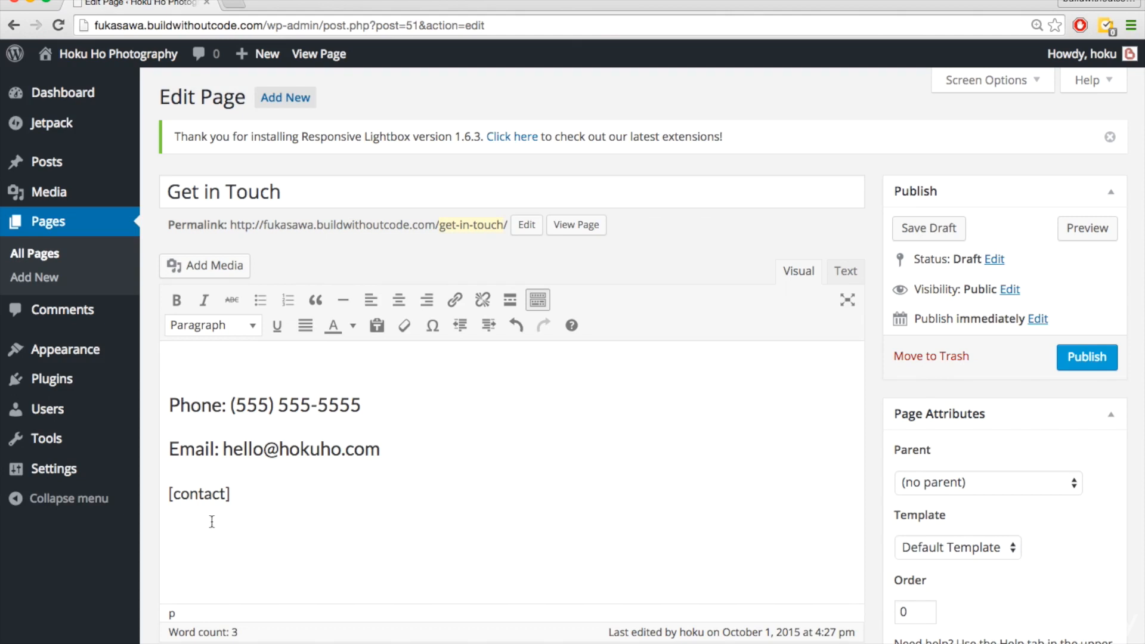
mouse_move(235, 496)
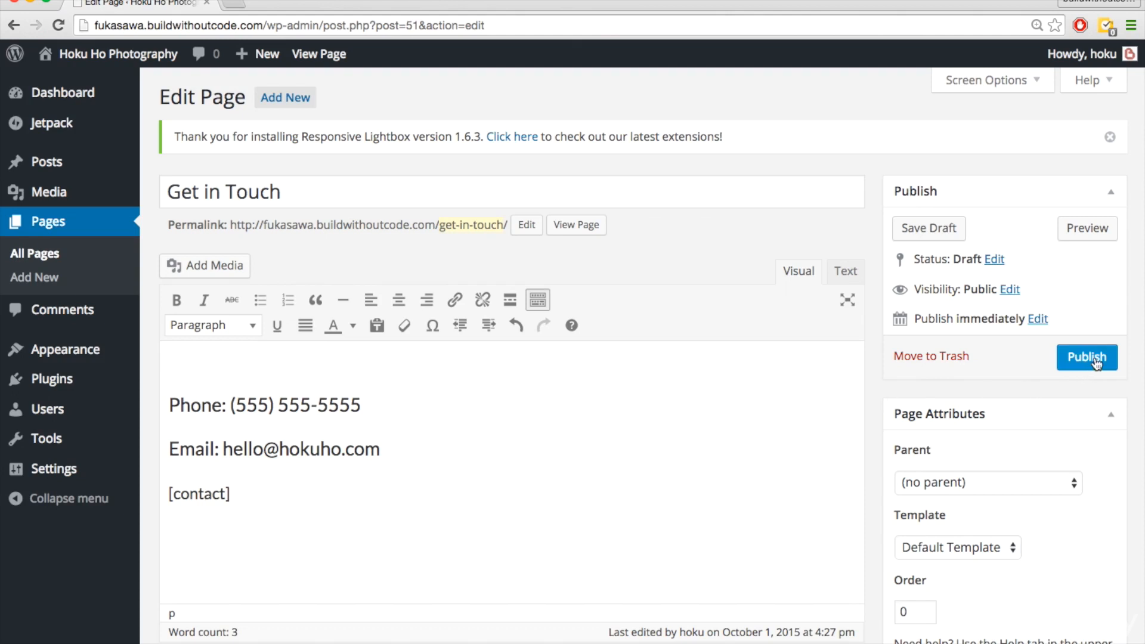
left_click(1086, 357)
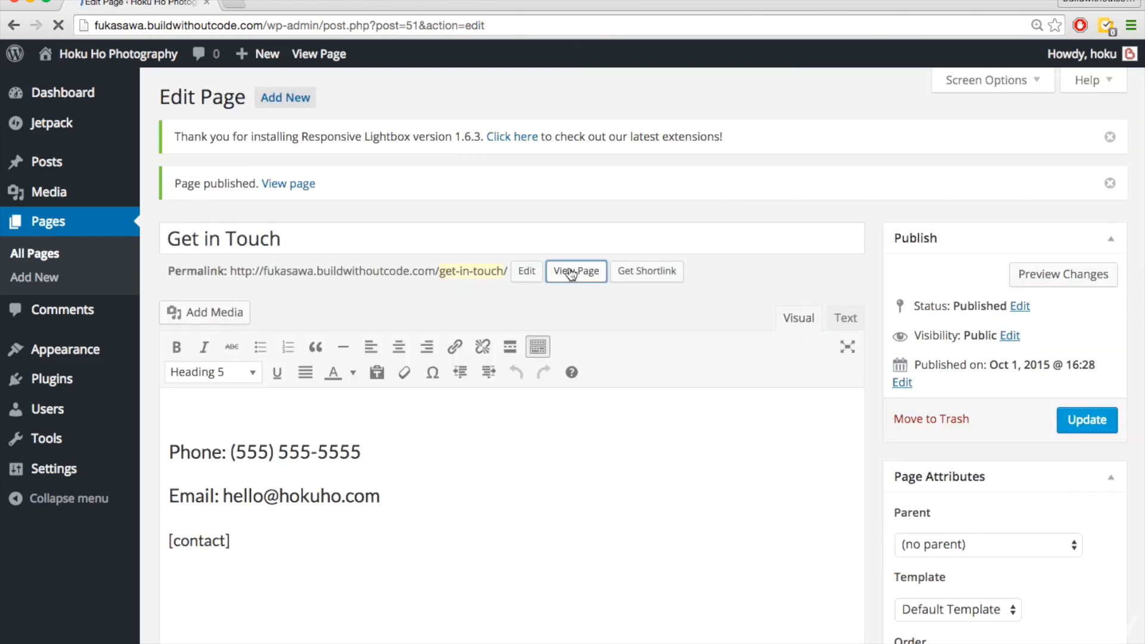
left_click(575, 270)
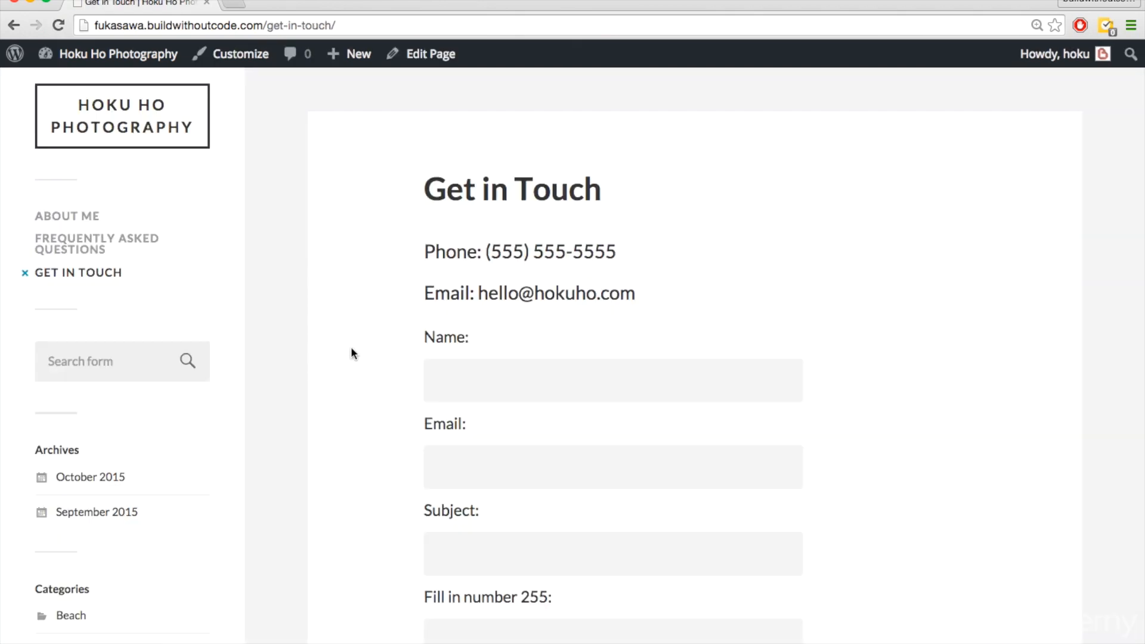
triple_click(520, 252)
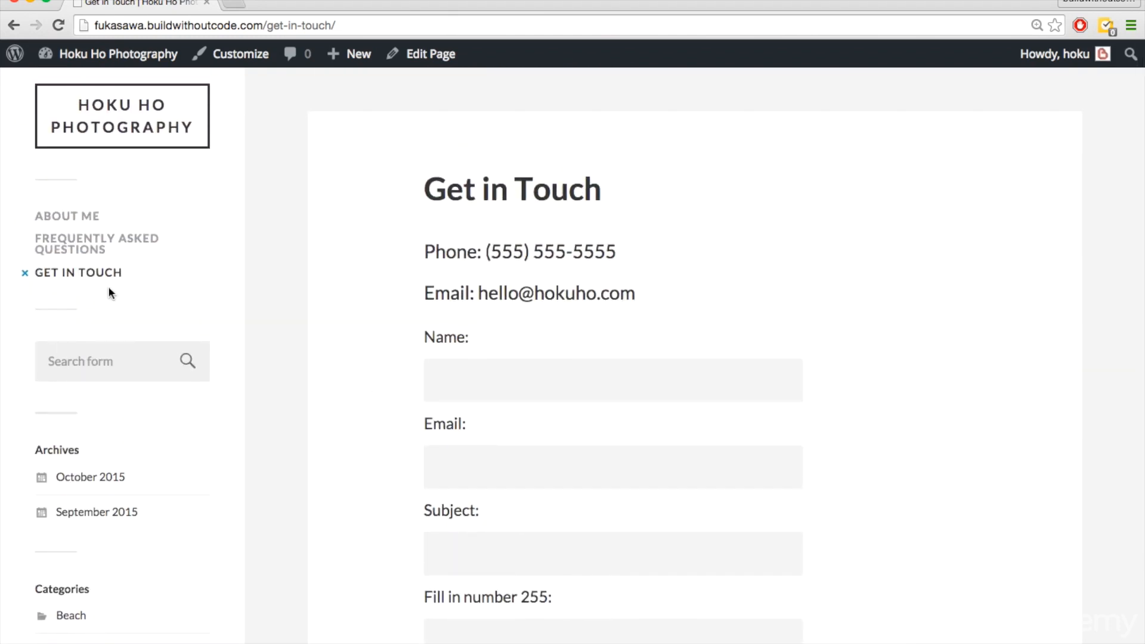
mouse_move(326, 349)
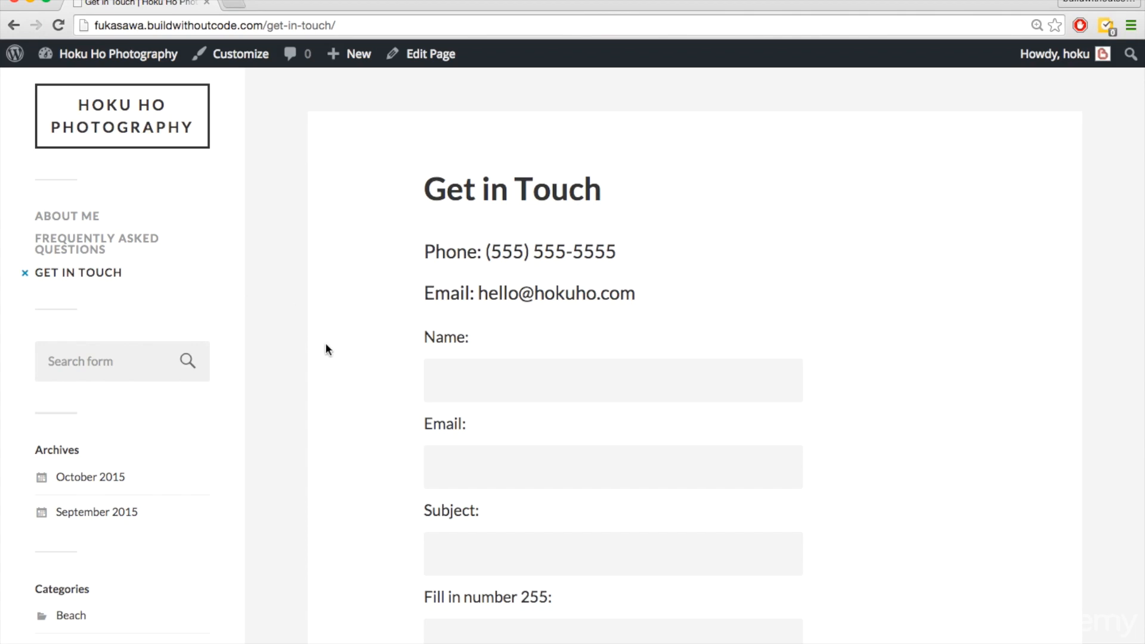
scroll("down", 3)
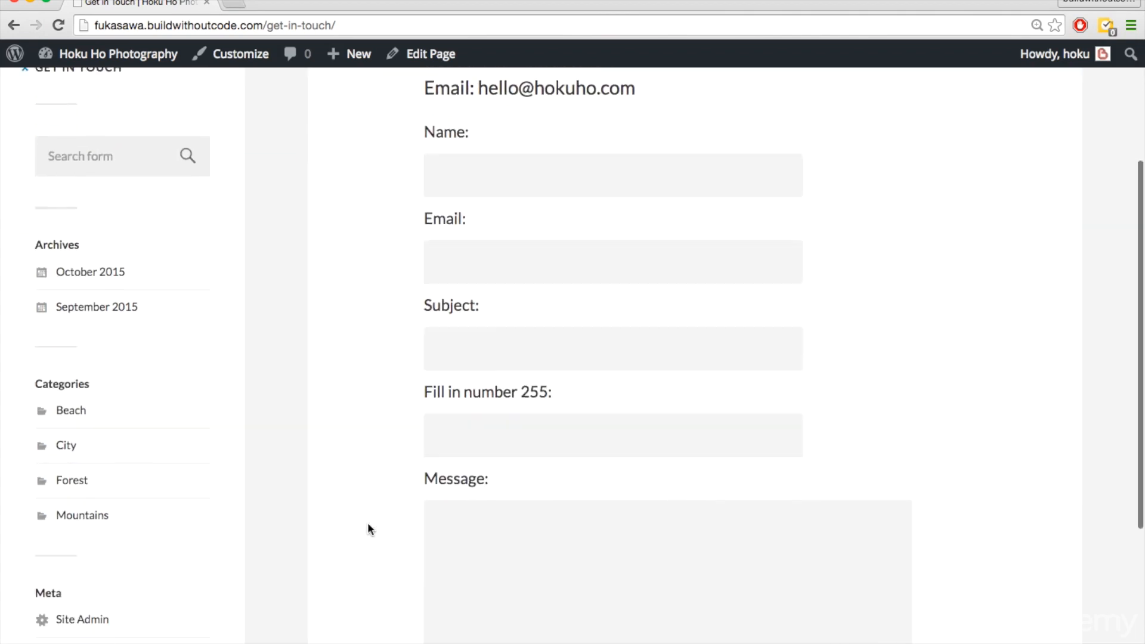
scroll("down", 3)
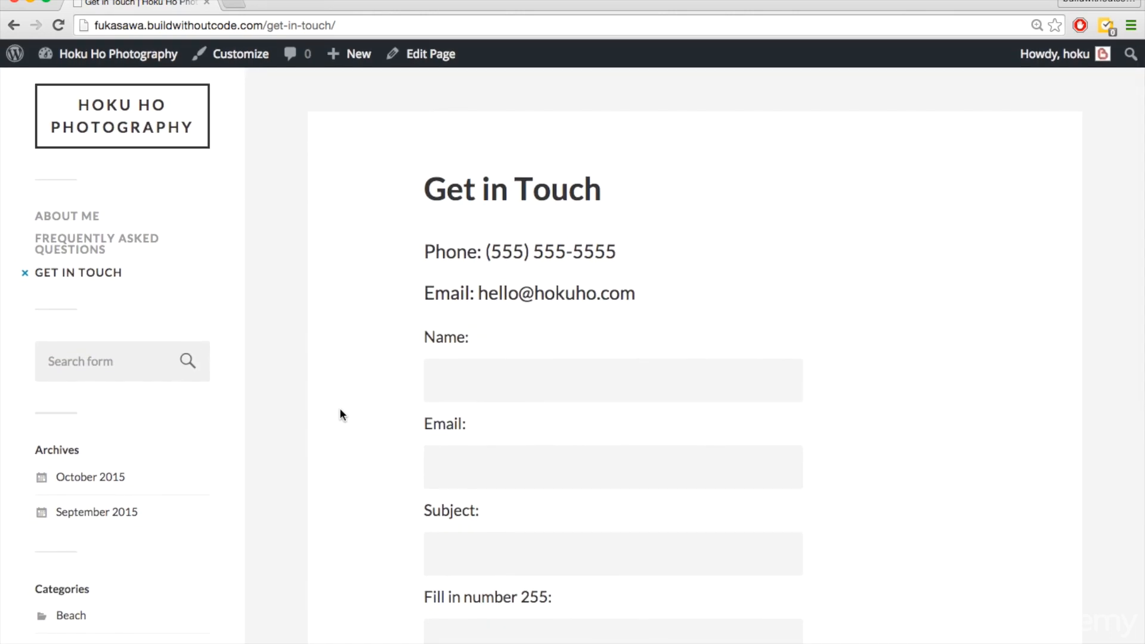
left_click(118, 54)
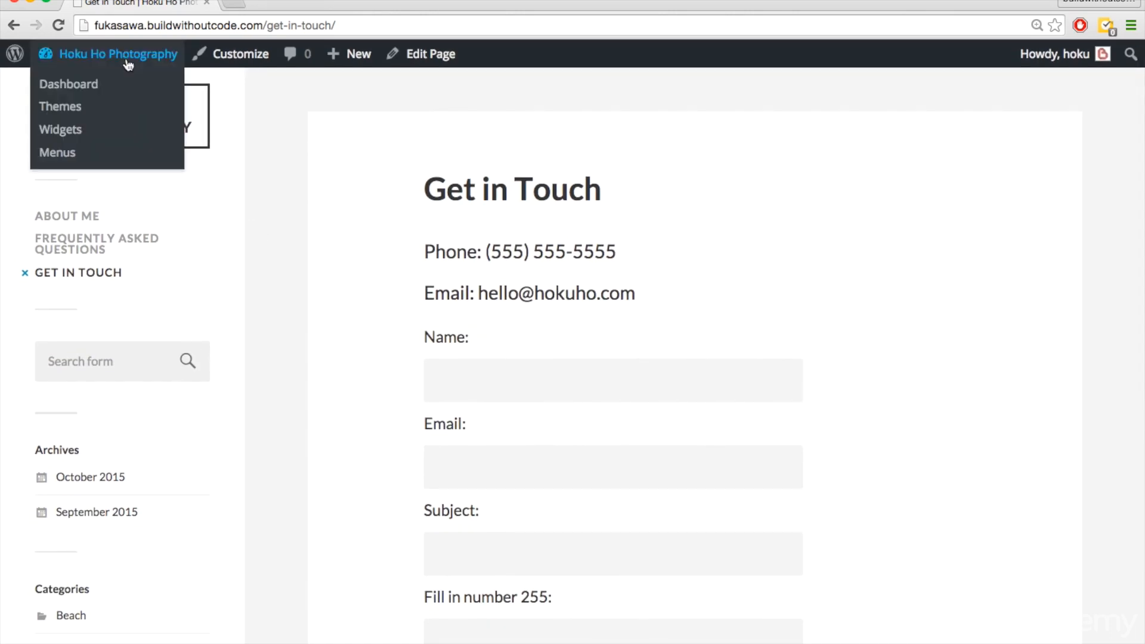
From the dashboard, open the administrator's profile via Users and check its contact email.
left_click(69, 84)
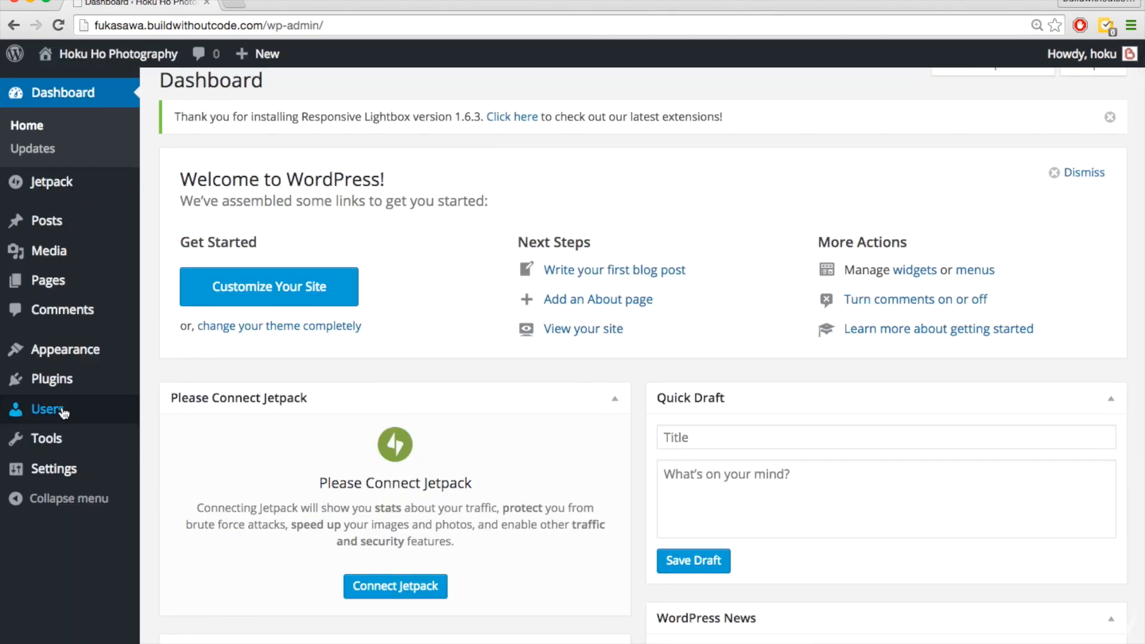
left_click(47, 410)
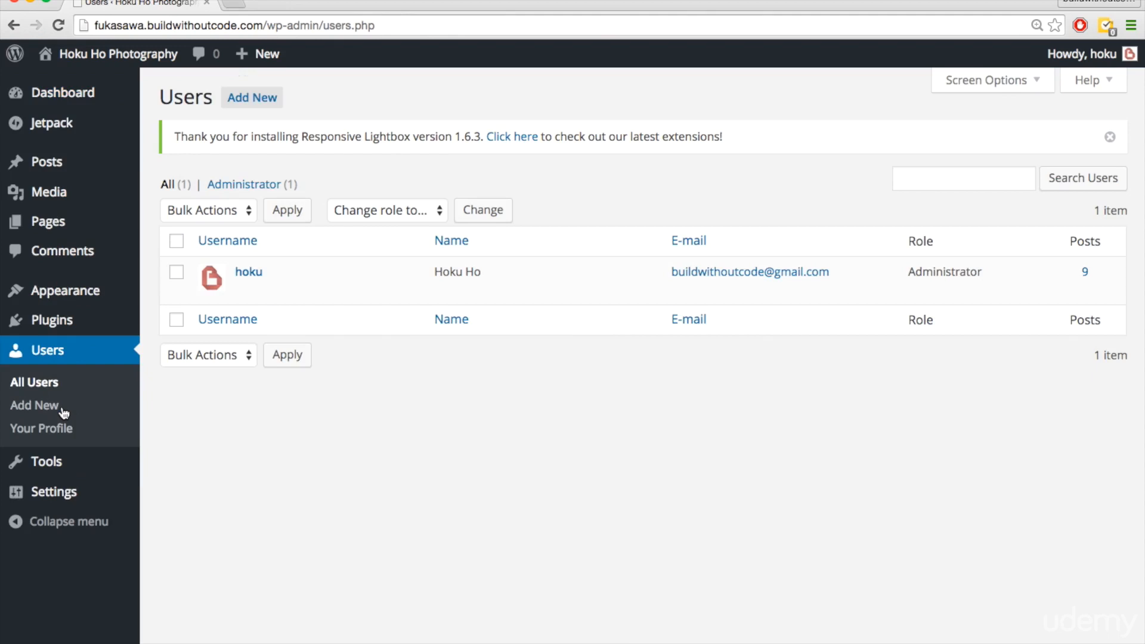
left_click(249, 271)
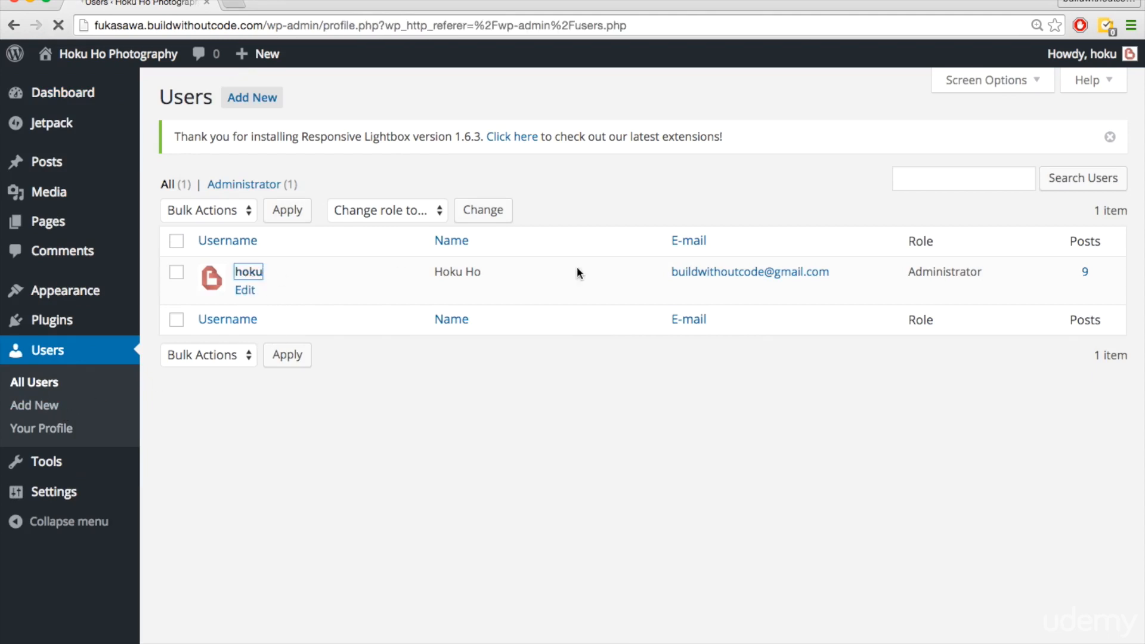
left_click(245, 290)
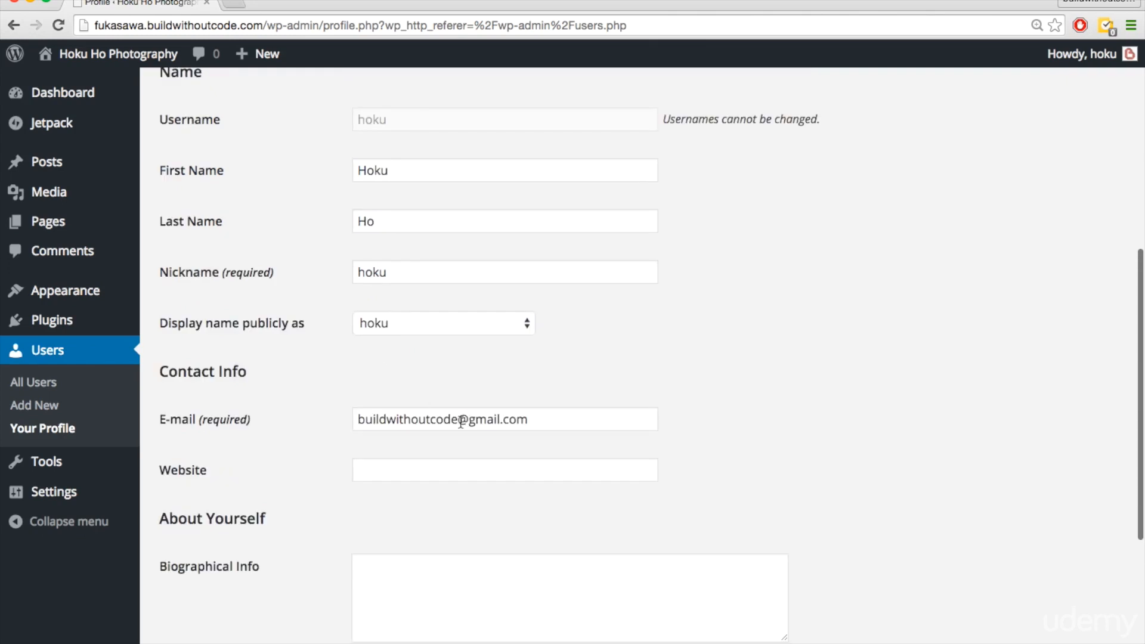
scroll("up", 3)
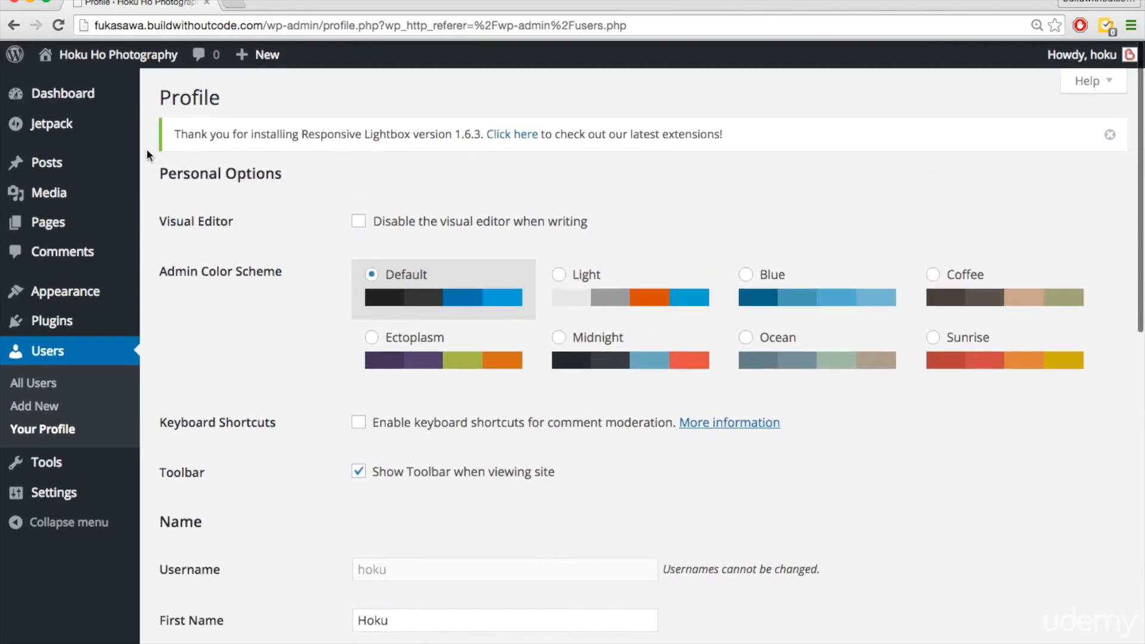
mouse_move(173, 127)
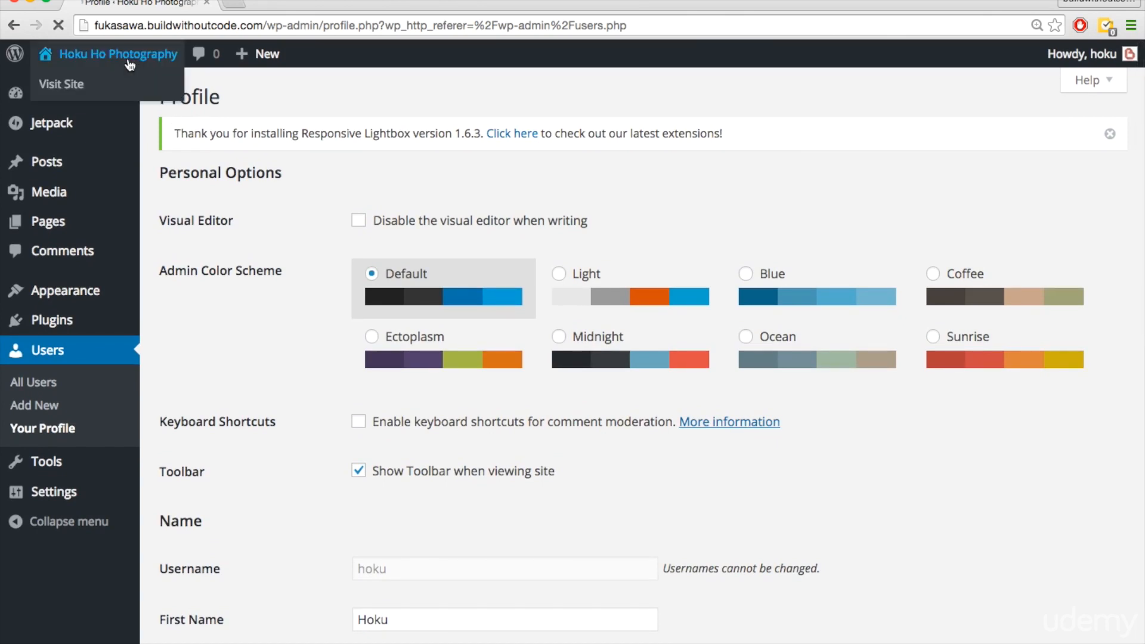
Visit the live site's Get in Touch page and scroll through the Name, Email, Subject and Message fields.
left_click(61, 83)
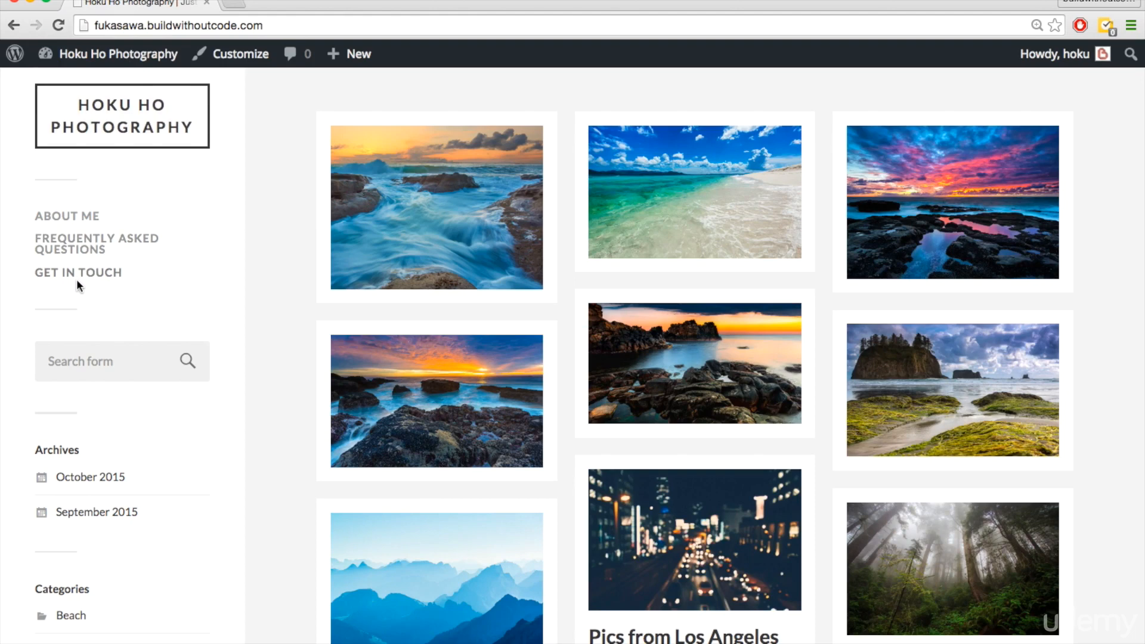
left_click(77, 272)
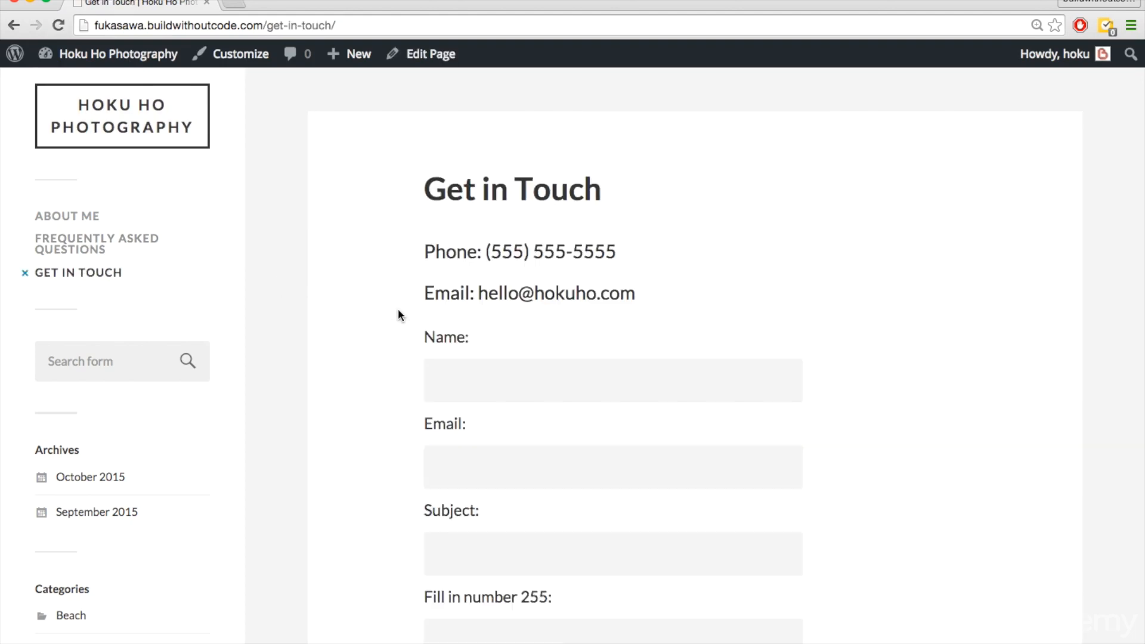
scroll("down", 3)
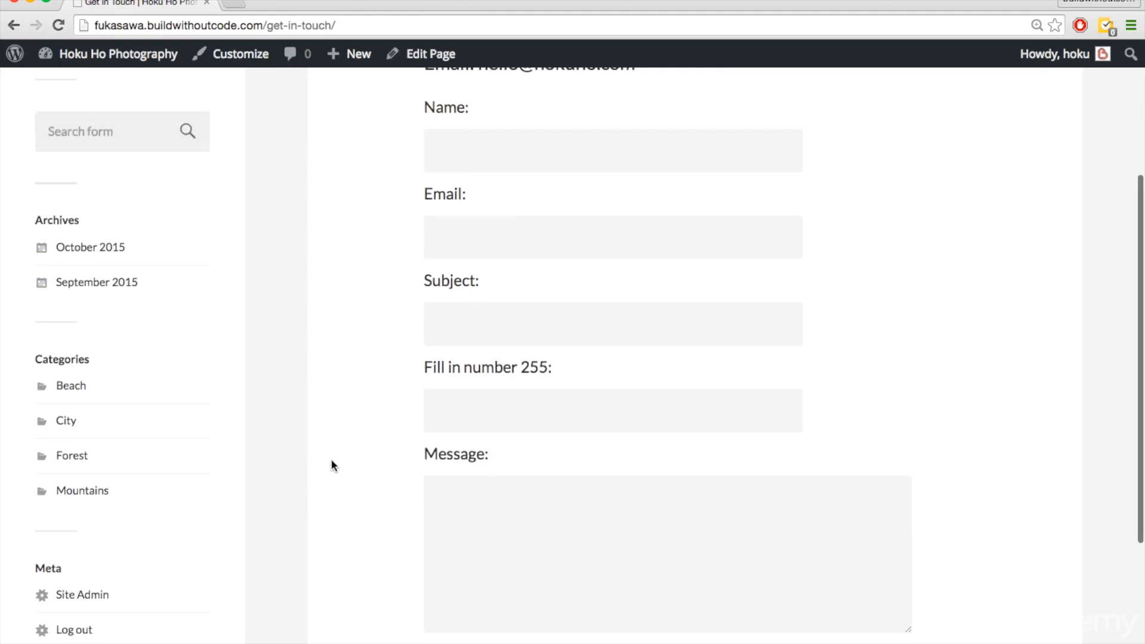
scroll("down", 3)
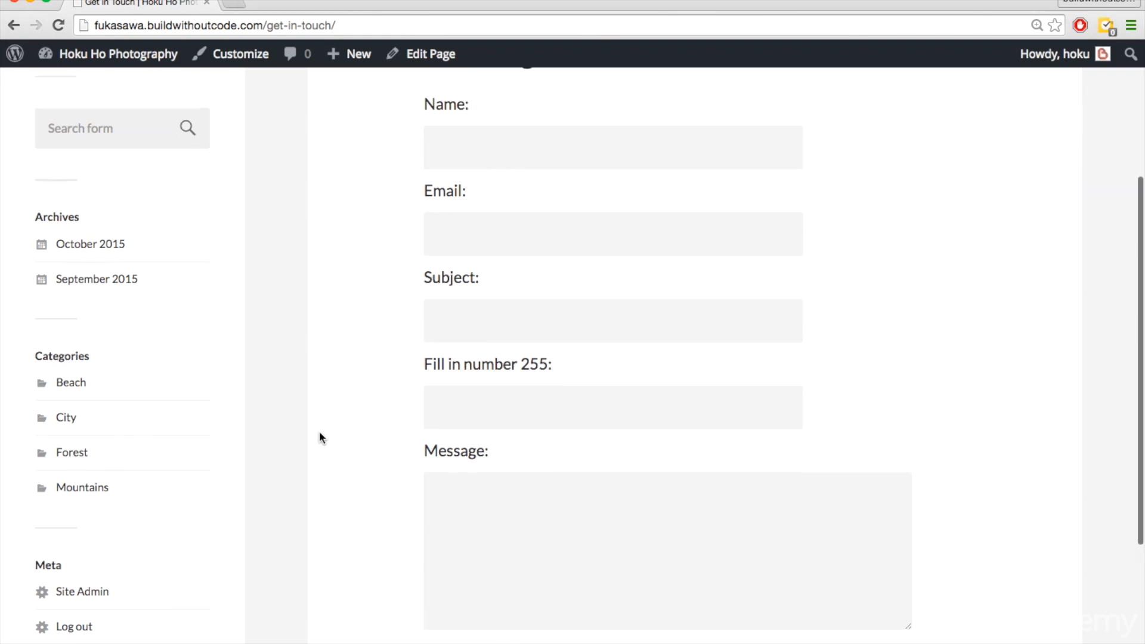
scroll("down", 3)
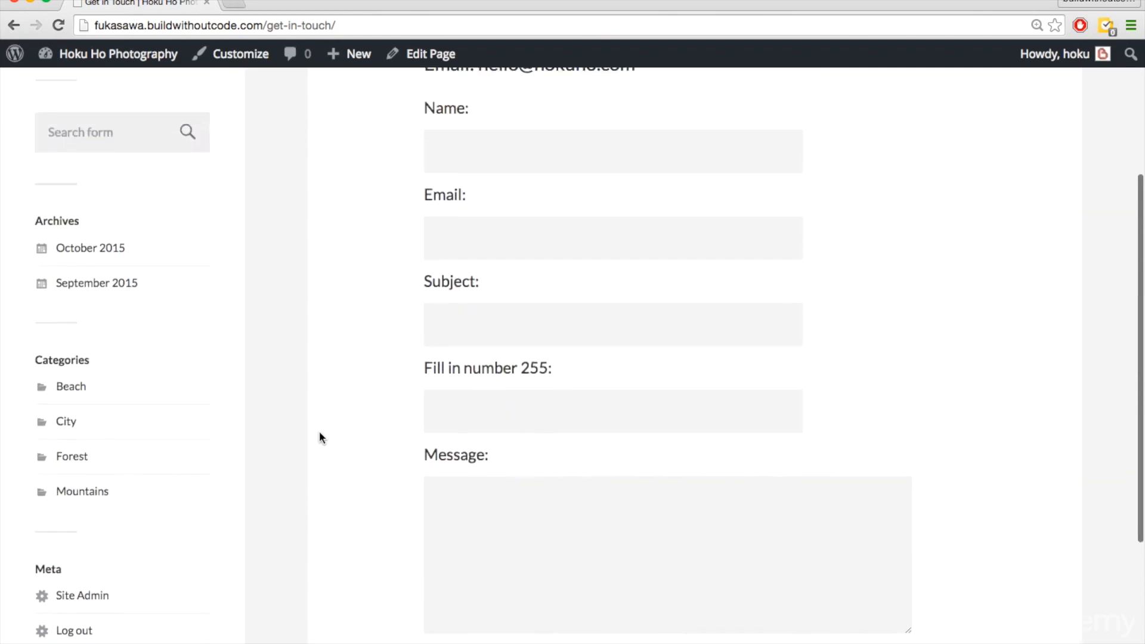
scroll("up", 3)
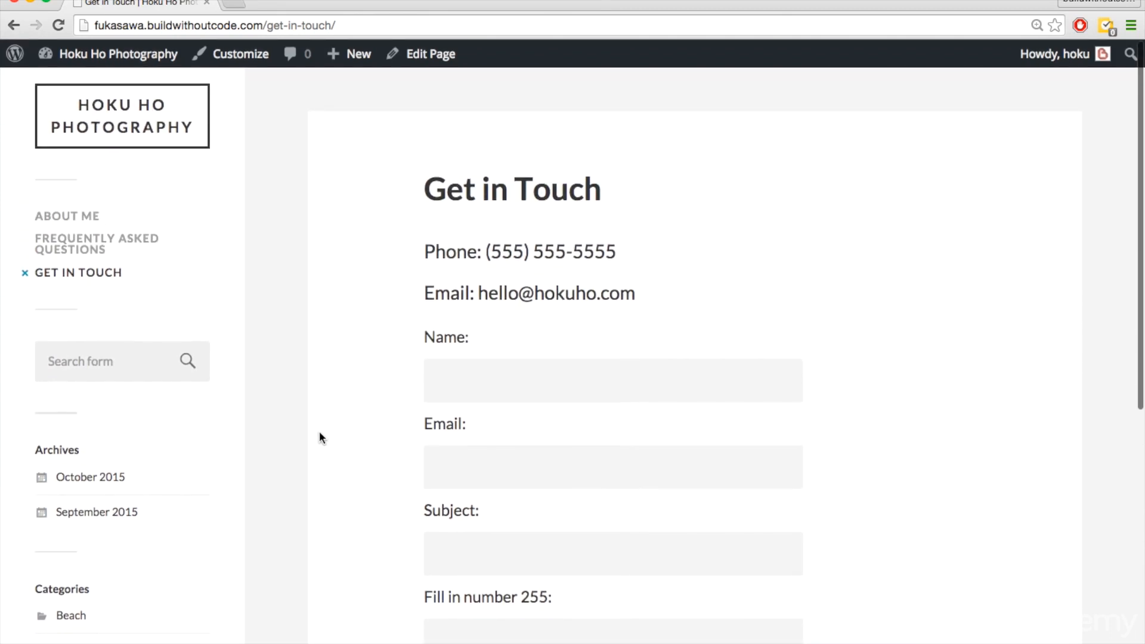